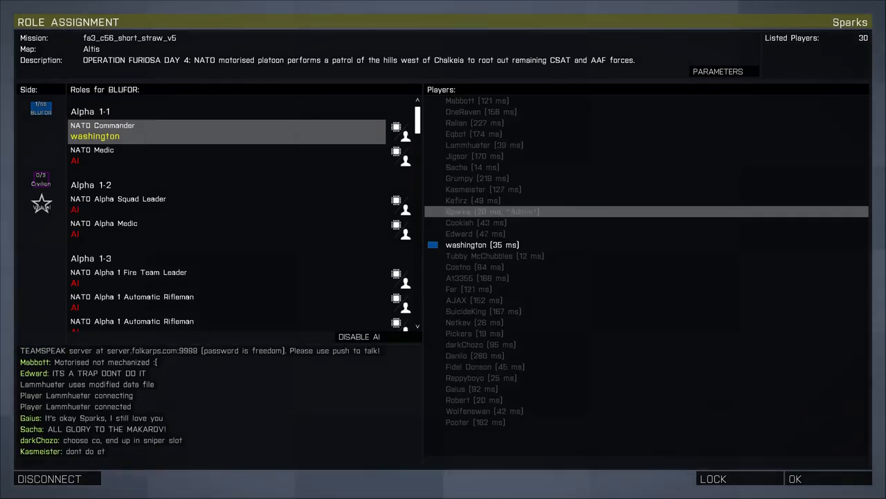
Step: Disable AI on the unfilled BLUFOR slots so unclaimed roles show Nobody
{"action": "left_click", "coordinate": [359, 336]}
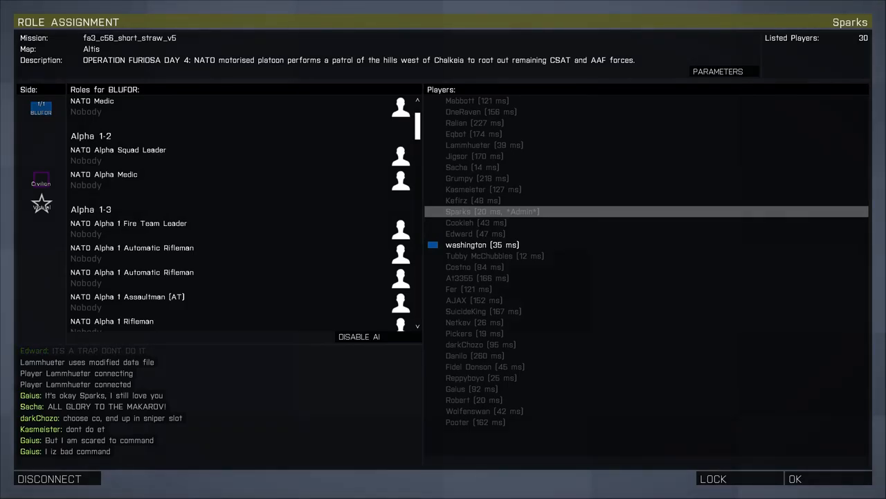
{"action": "left_click", "coordinate": [398, 154]}
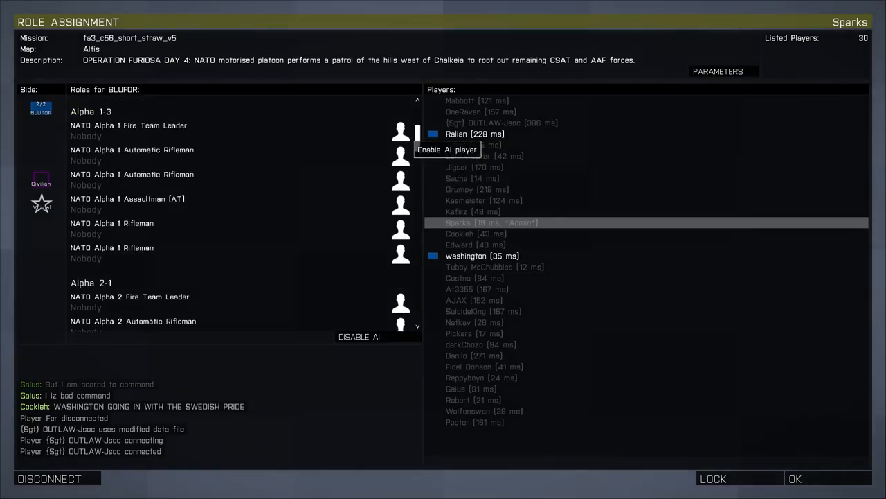
Step: Enable AI on one empty BLUFOR slot while players claim the remaining roles
{"action": "left_click", "coordinate": [400, 132]}
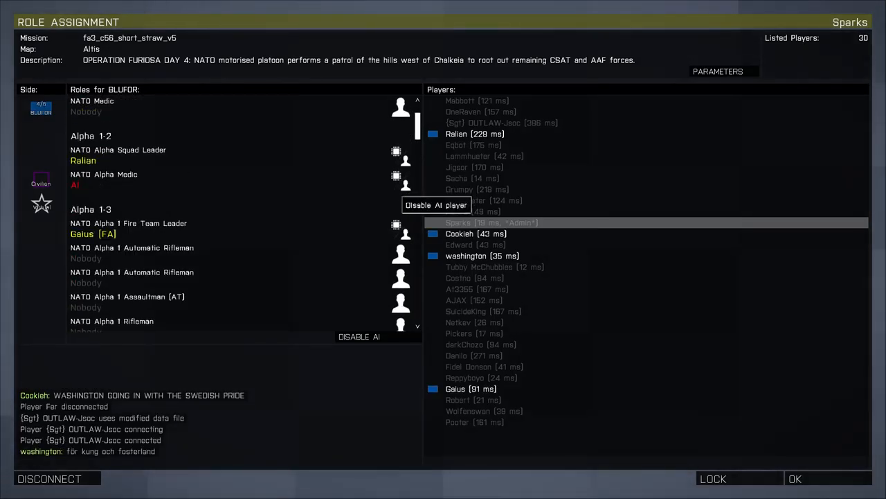
{"action": "scroll", "scroll_direction": "down", "scroll_amount": 3}
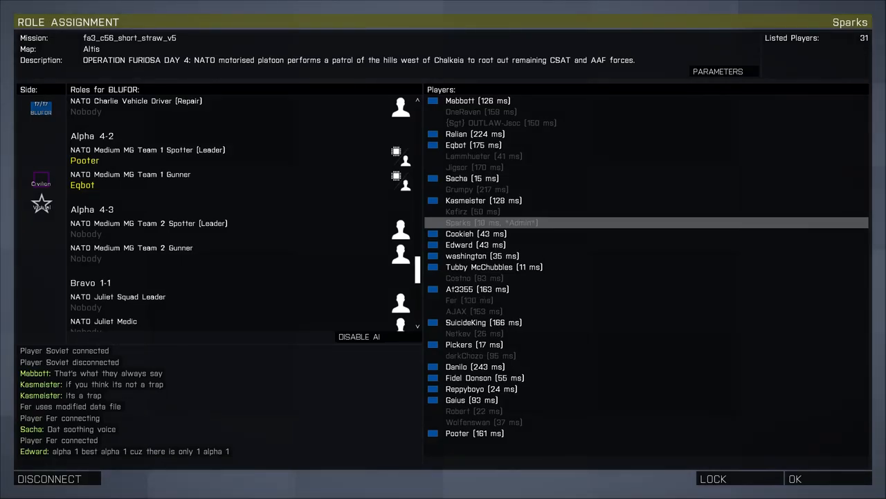
{"action": "mouse_move", "coordinate": [400, 255]}
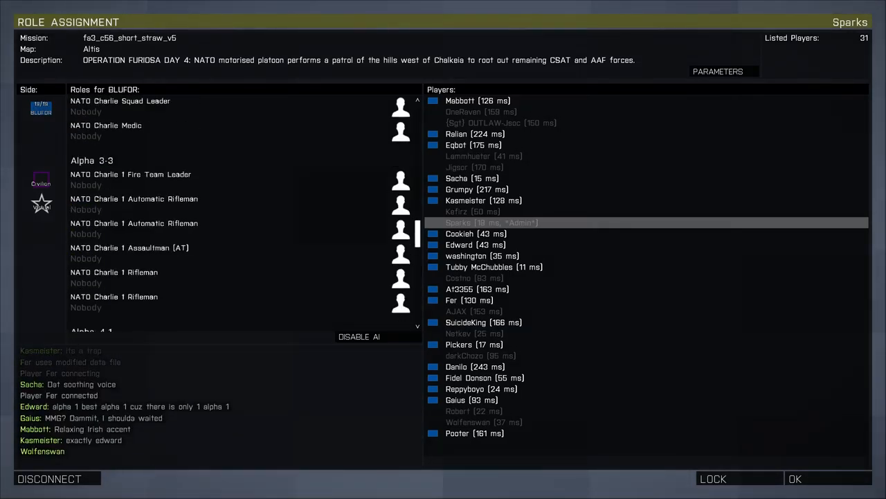
Step: Scroll the BLUFOR roles list down to the Alpha 3-1 squad slots
{"action": "scroll", "scroll_direction": "down", "scroll_amount": 3}
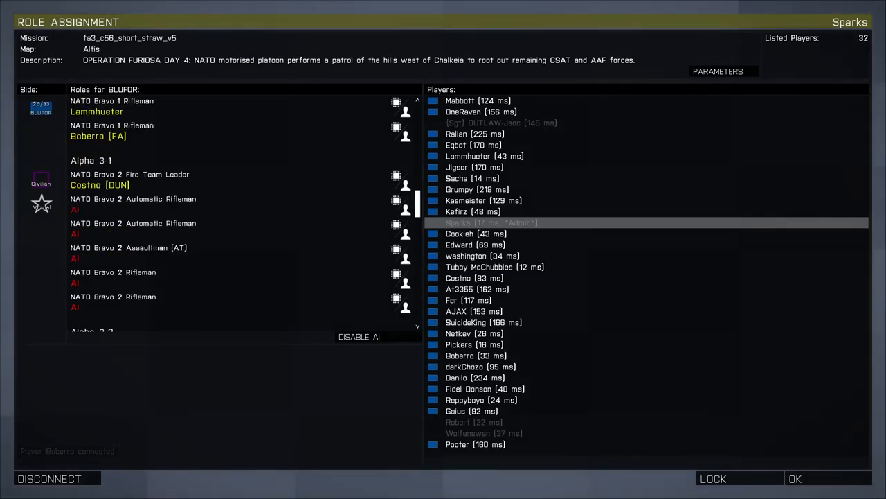
Step: Scroll to Alpha 3-1 to reach the Assaultman (AT) slot
{"action": "scroll", "scroll_direction": "down", "scroll_amount": 3}
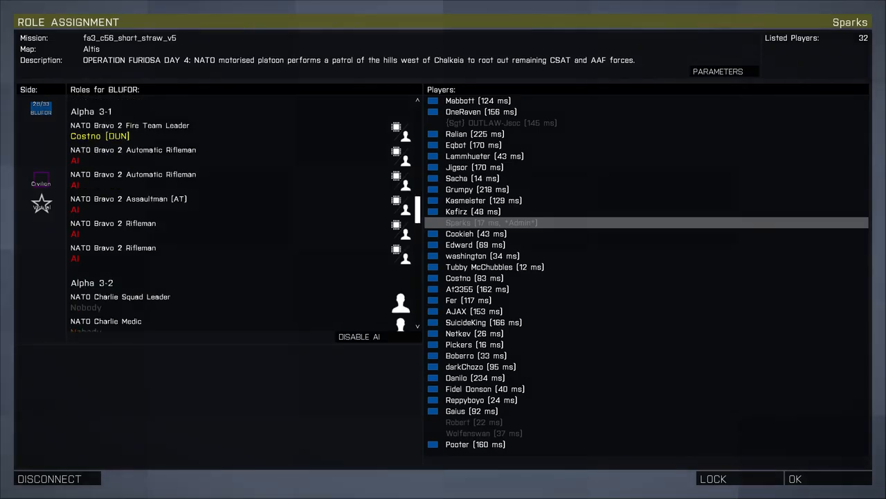
{"action": "mouse_move", "coordinate": [404, 205]}
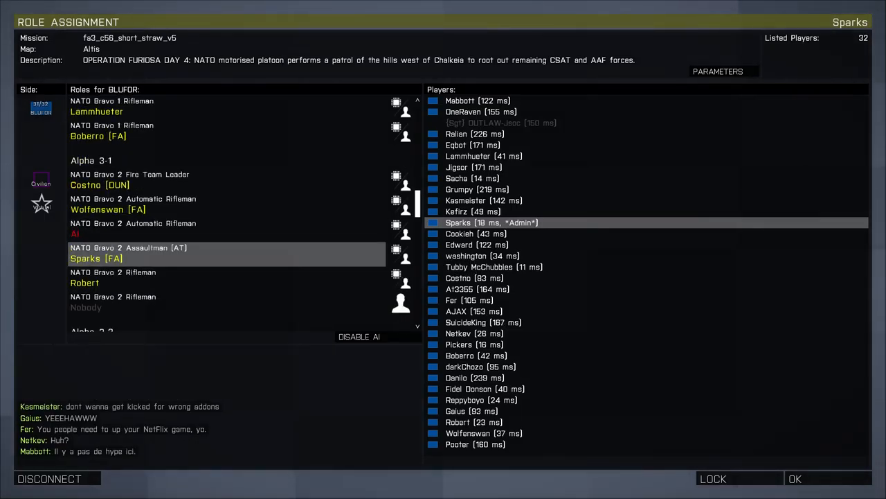
{"action": "scroll", "scroll_direction": "down", "scroll_amount": 3}
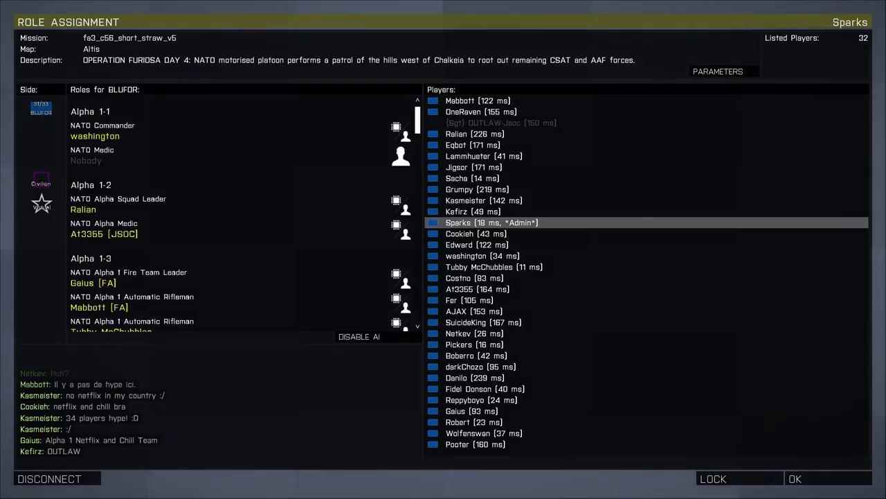
{"action": "scroll", "scroll_direction": "down", "scroll_amount": 3}
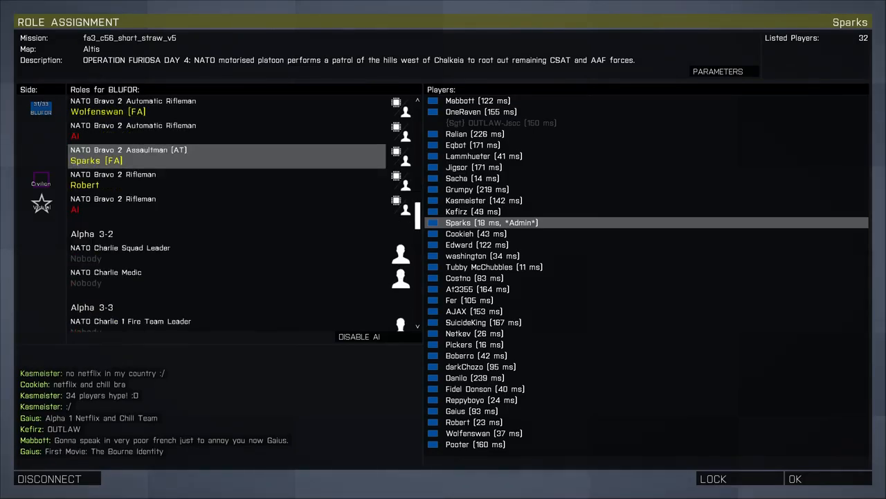
{"action": "scroll", "scroll_direction": "down", "scroll_amount": 3}
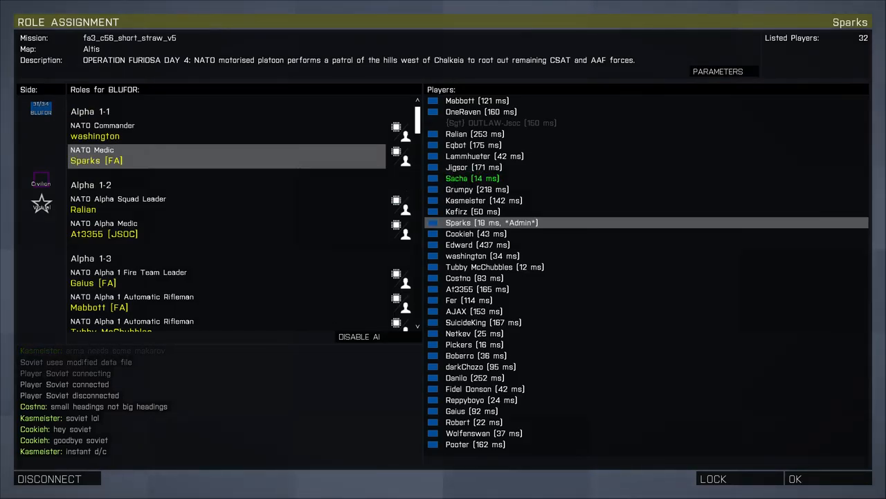
{"action": "scroll", "scroll_direction": "down", "scroll_amount": 3}
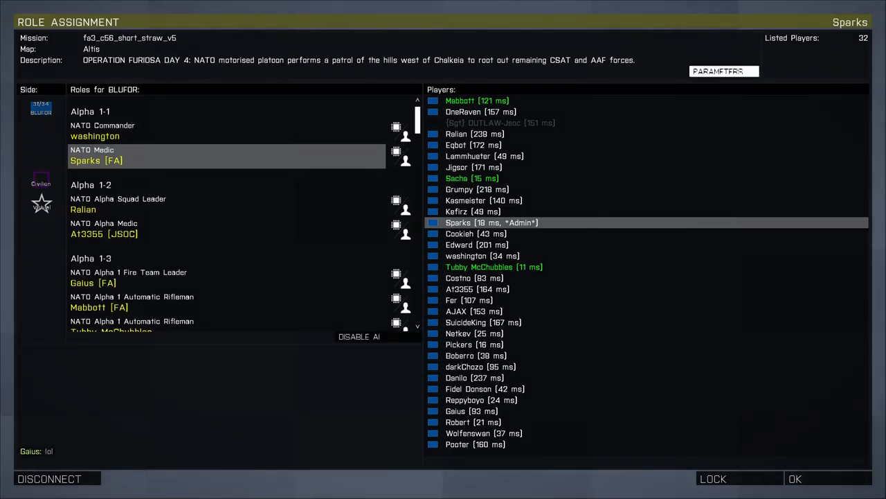
{"action": "left_click", "coordinate": [718, 72]}
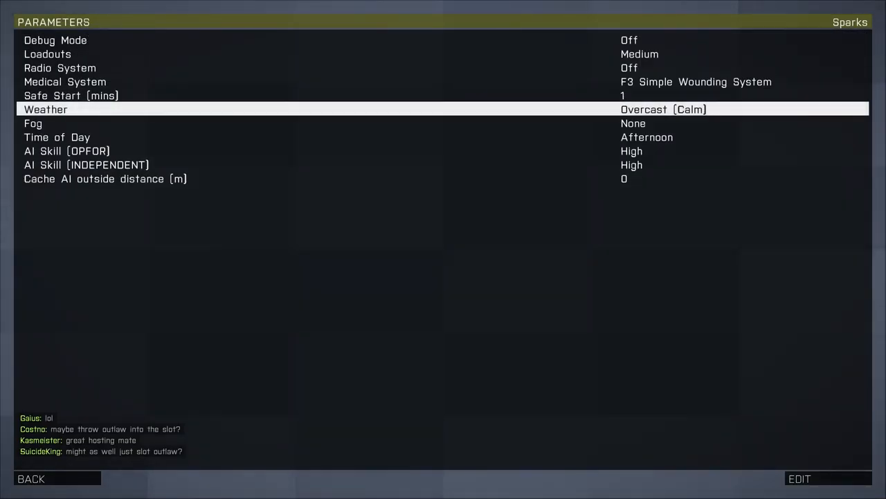
{"action": "left_click", "coordinate": [30, 479]}
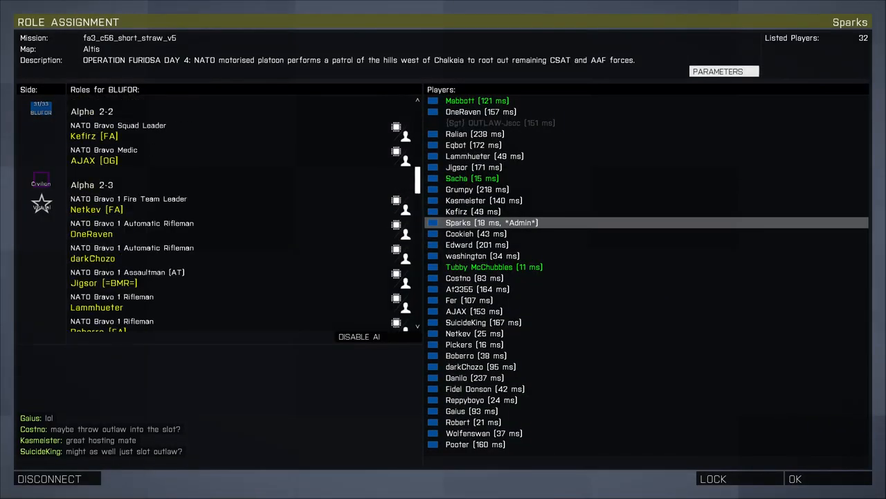
Step: Scroll the end-of-mission statistics of fa3_c56_short_straw_v5
{"action": "scroll", "scroll_direction": "down", "scroll_amount": 3}
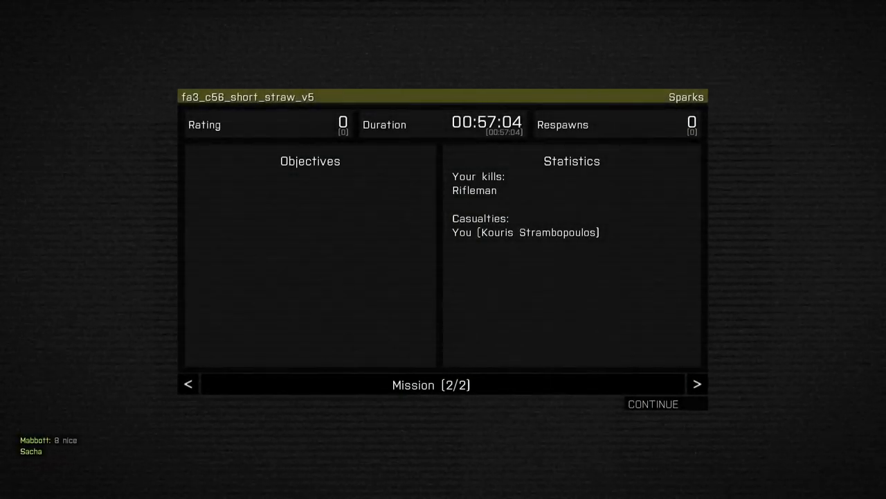
Step: Continue past the debriefing to the Create Game mission selection
{"action": "left_click", "coordinate": [654, 404]}
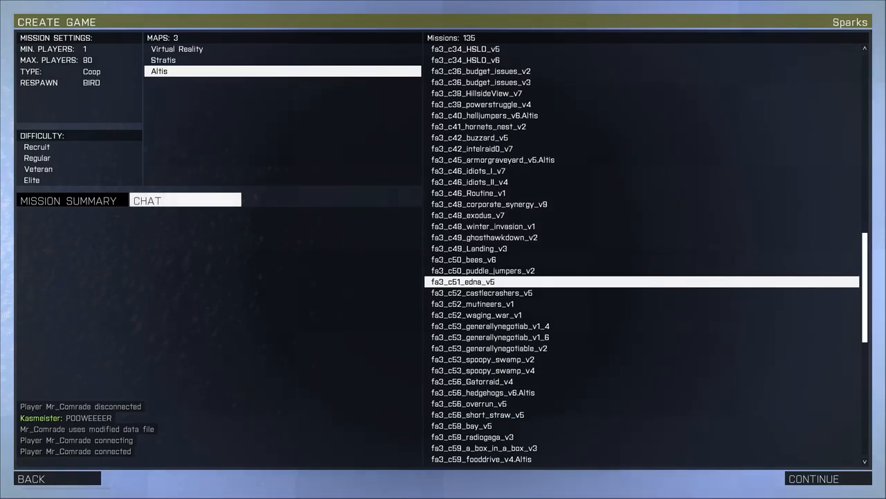
Step: Launch fa3_c51_edna_v5 on Altis into its Role Assignment lobby
{"action": "left_click", "coordinate": [815, 478]}
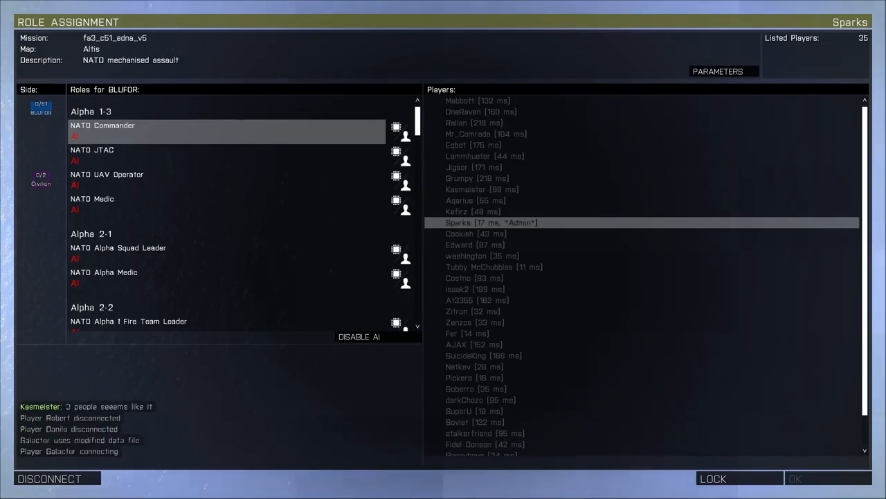
Step: Select the Heavy AT Team 1 Spotter slot and disable AI on all unfilled slots
{"action": "scroll", "scroll_direction": "down", "scroll_amount": 3}
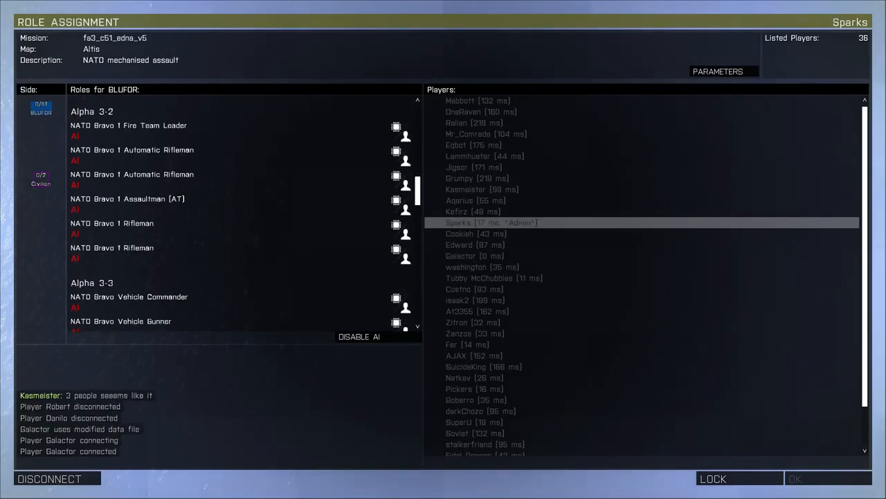
{"action": "scroll", "scroll_direction": "down", "scroll_amount": 3}
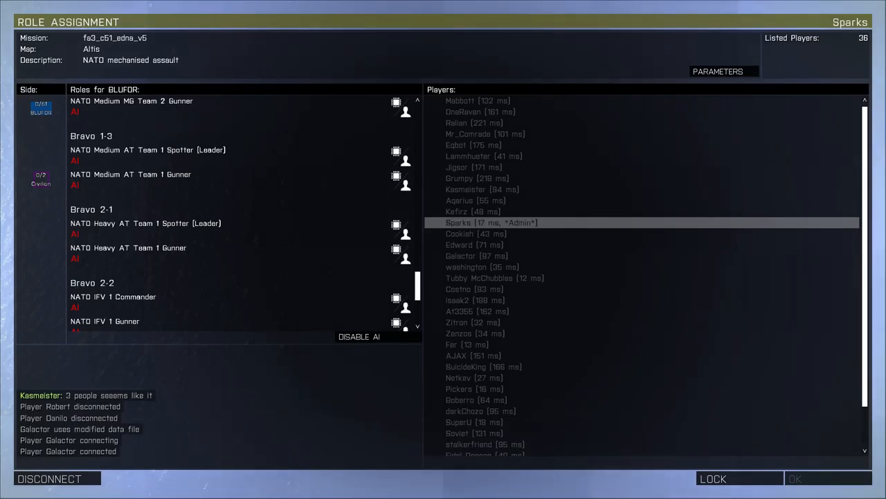
{"action": "left_click", "coordinate": [145, 223]}
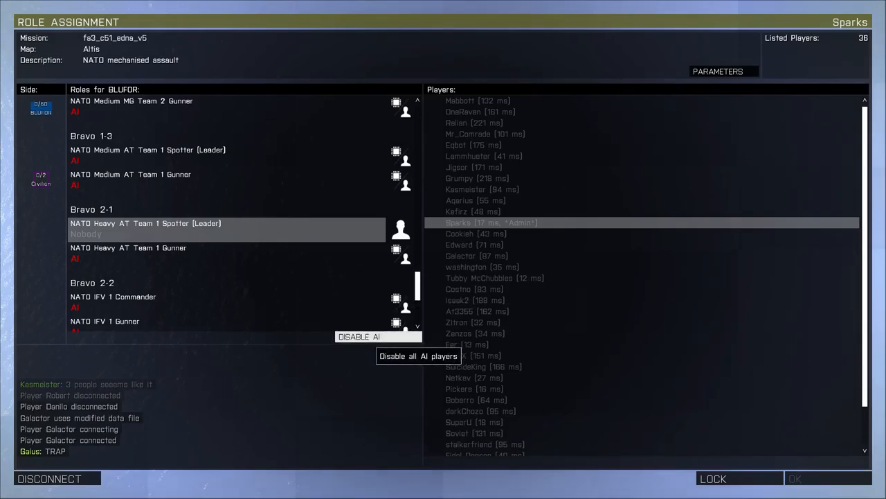
{"action": "left_click", "coordinate": [379, 336]}
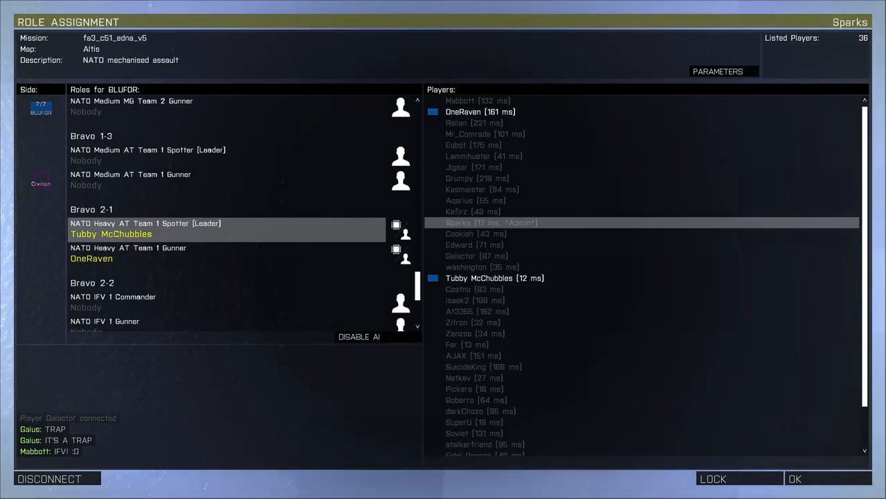
{"action": "mouse_move", "coordinate": [396, 249]}
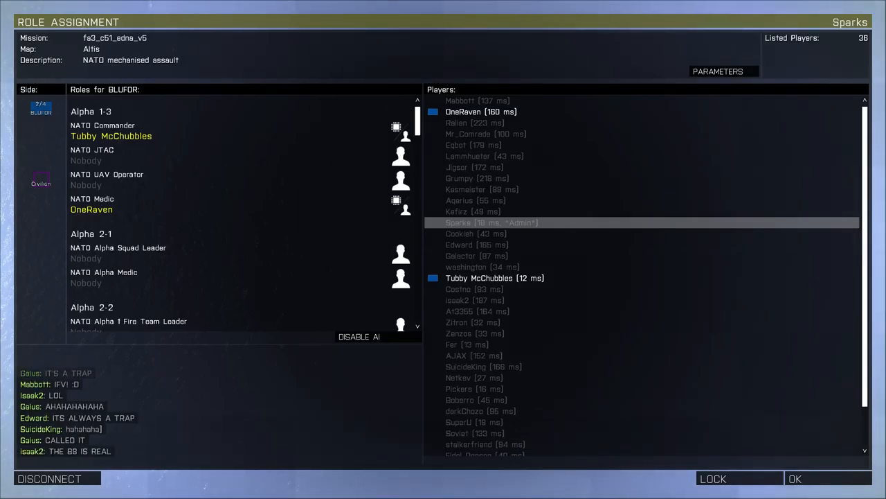
Step: Enable AI on the empty Alpha 2-1 slots and the Alpha 2-3 vehicle driver slot
{"action": "left_click", "coordinate": [117, 252]}
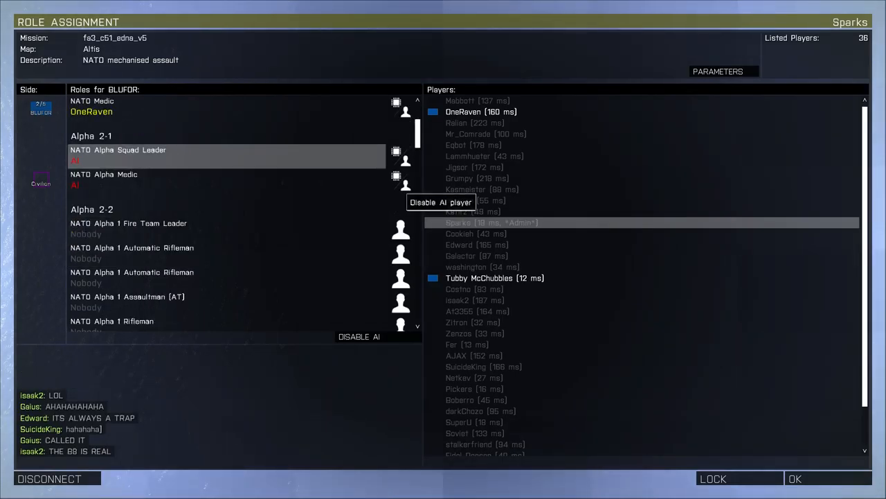
{"action": "scroll", "scroll_direction": "down", "scroll_amount": 3}
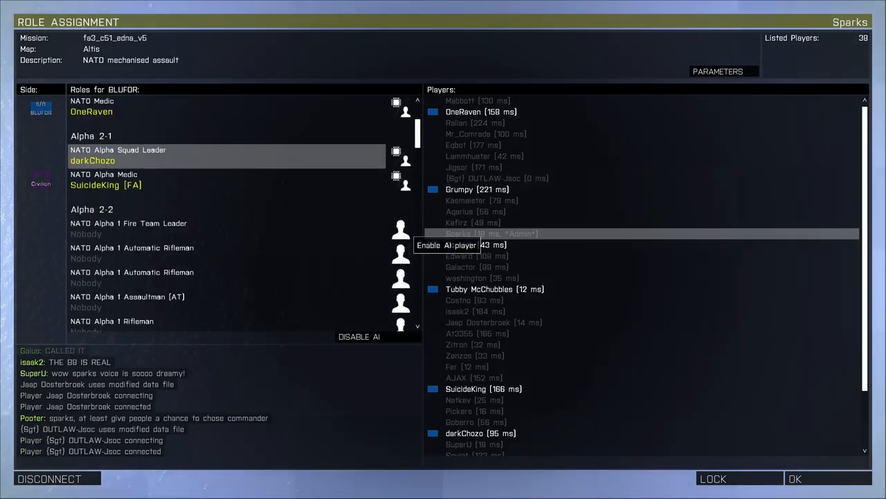
{"action": "scroll", "scroll_direction": "down", "scroll_amount": 3}
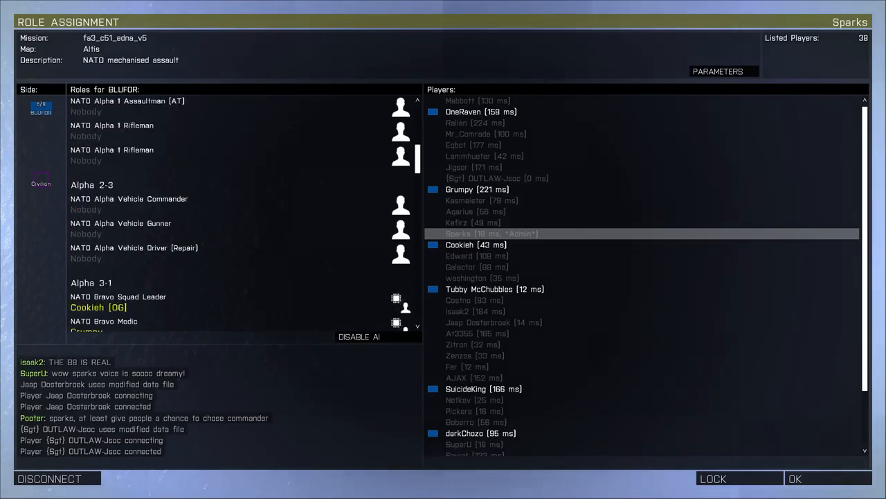
{"action": "mouse_move", "coordinate": [400, 252]}
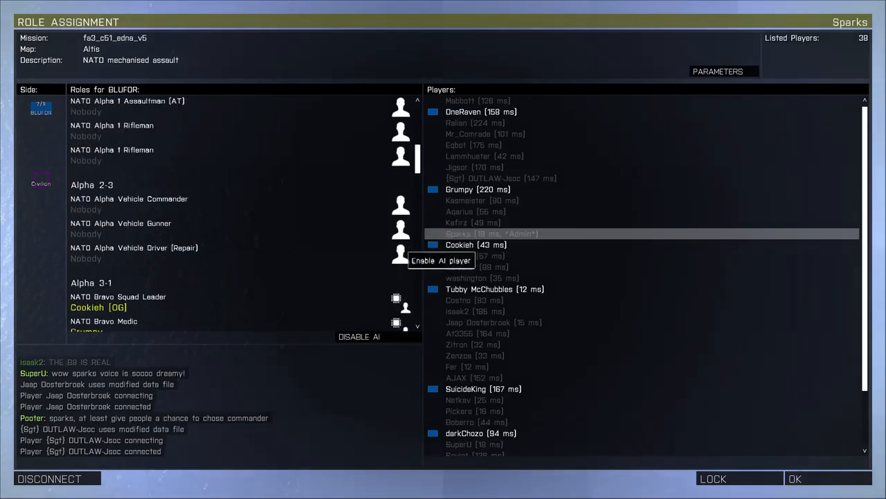
{"action": "left_click", "coordinate": [395, 255]}
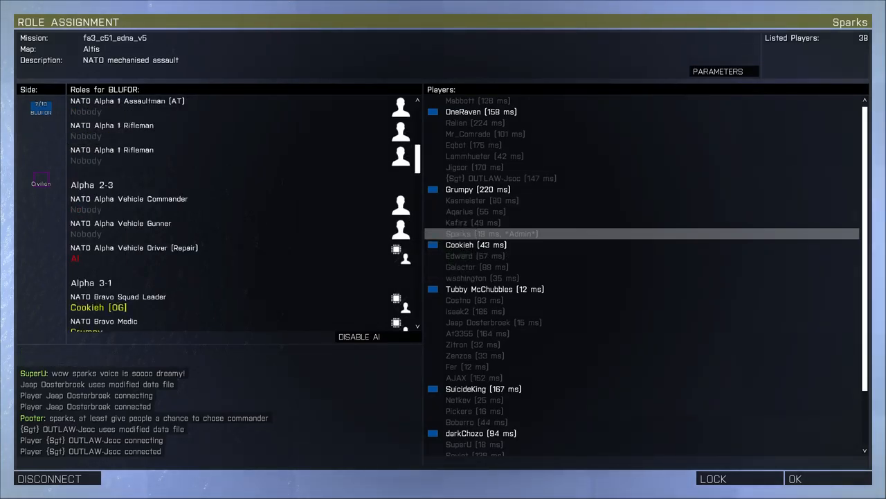
{"action": "scroll", "scroll_direction": "down", "scroll_amount": 3}
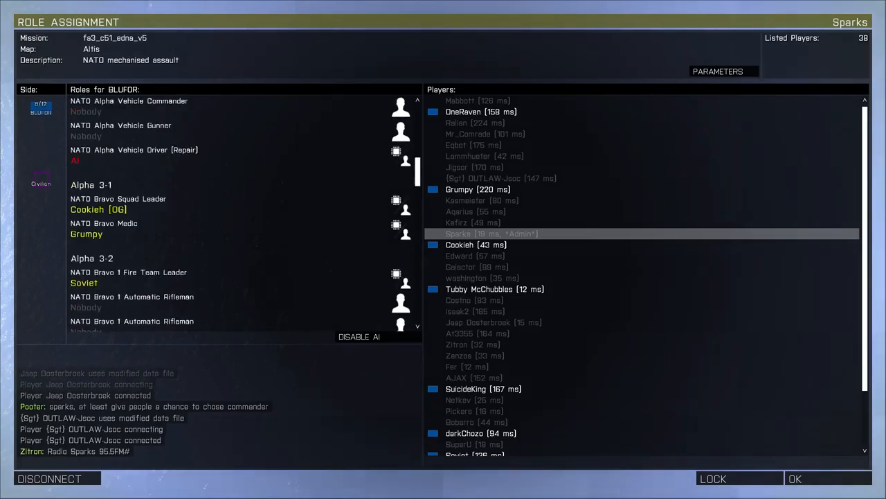
{"action": "scroll", "scroll_direction": "down", "scroll_amount": 3}
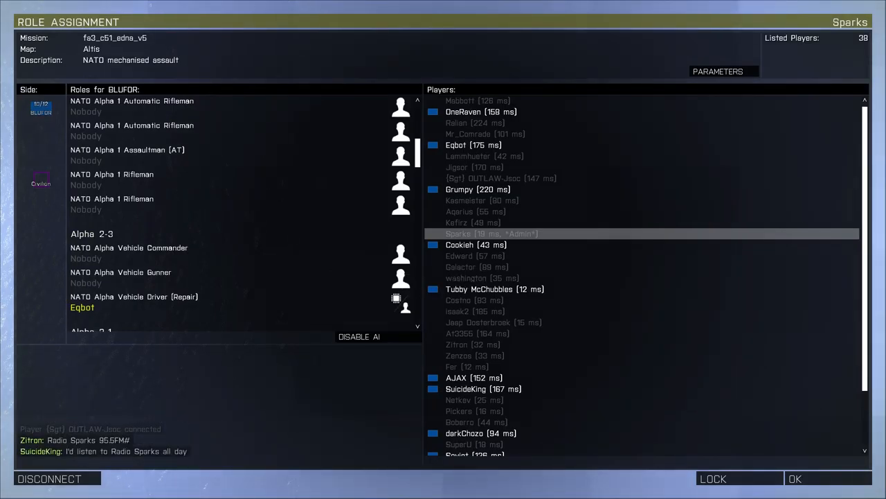
Step: Scroll down the BLUFOR list to check the Bravo and Charlie squad slots
{"action": "scroll", "scroll_direction": "down", "scroll_amount": 3}
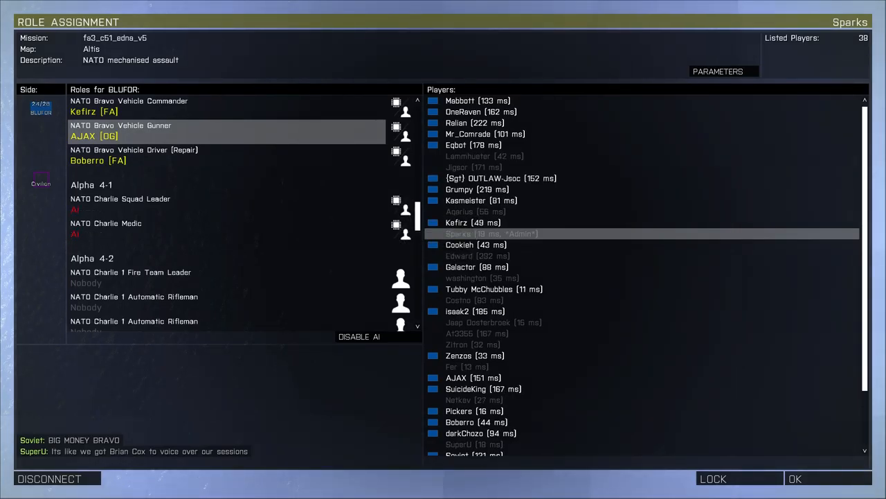
{"action": "scroll", "scroll_direction": "down", "scroll_amount": 3}
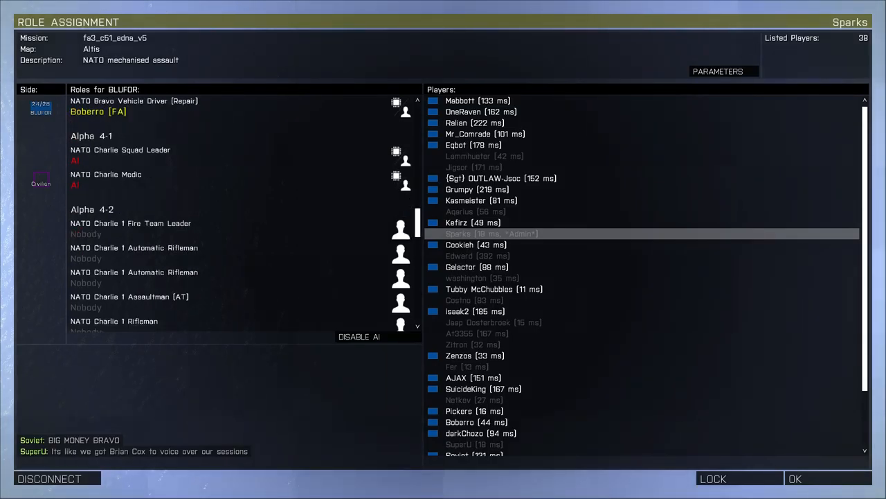
{"action": "scroll", "scroll_direction": "down", "scroll_amount": 3}
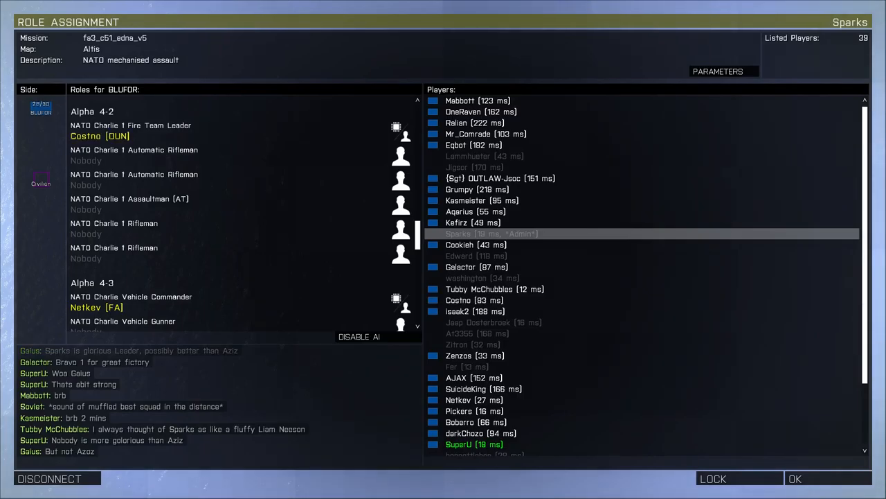
{"action": "mouse_move", "coordinate": [401, 160]}
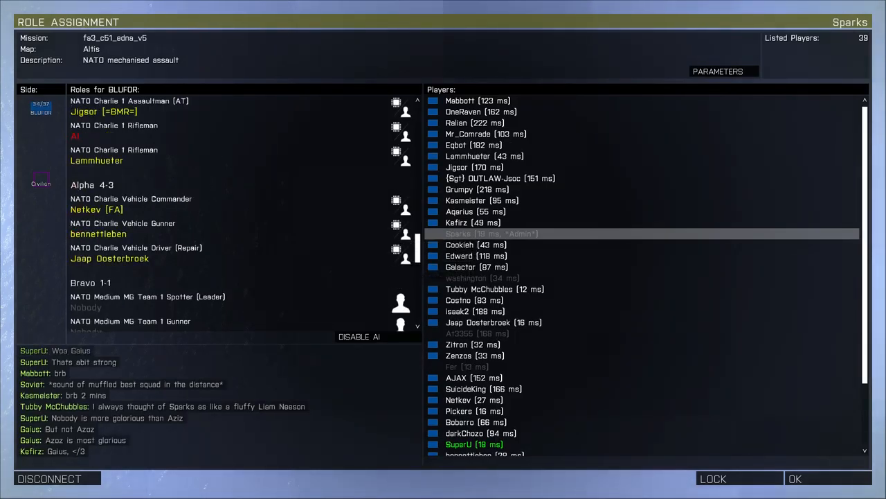
Step: Scroll to Bravo 1-3 to reach the Medium AT Team 1 Spotter (Leader) slot
{"action": "scroll", "scroll_direction": "down", "scroll_amount": 3}
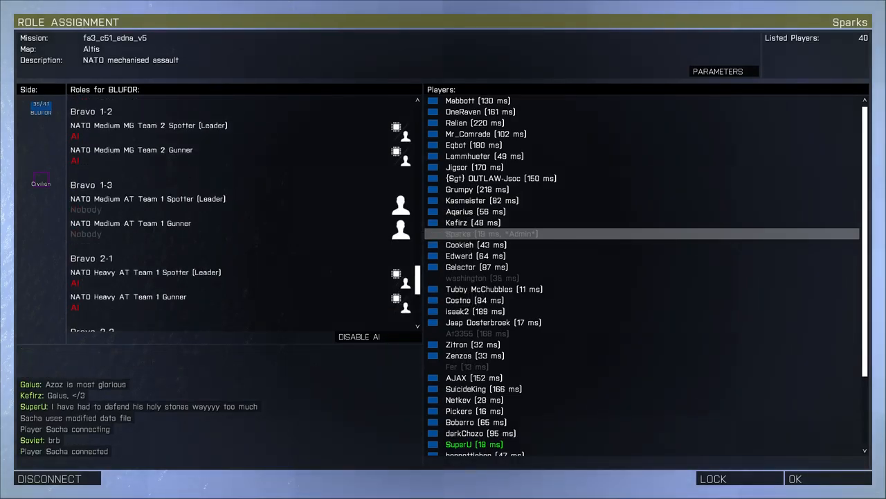
{"action": "scroll", "scroll_direction": "down", "scroll_amount": 3}
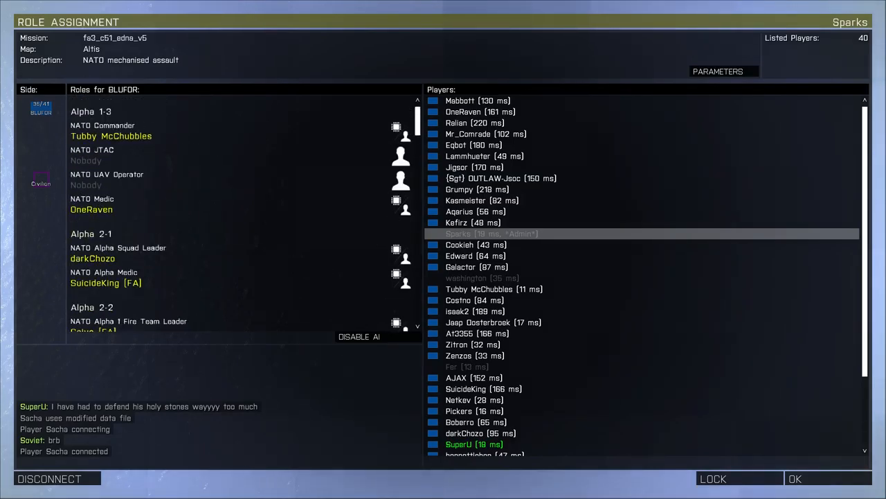
{"action": "scroll", "scroll_direction": "down", "scroll_amount": 3}
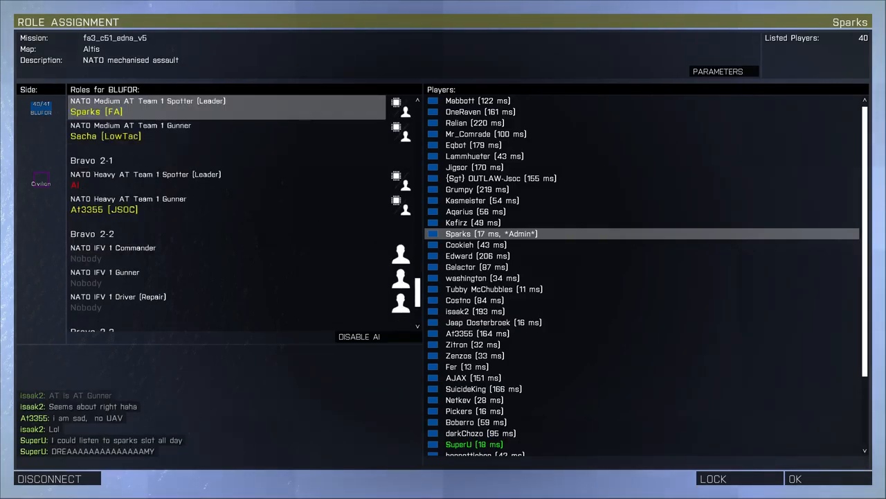
{"action": "scroll", "scroll_direction": "down", "scroll_amount": 3}
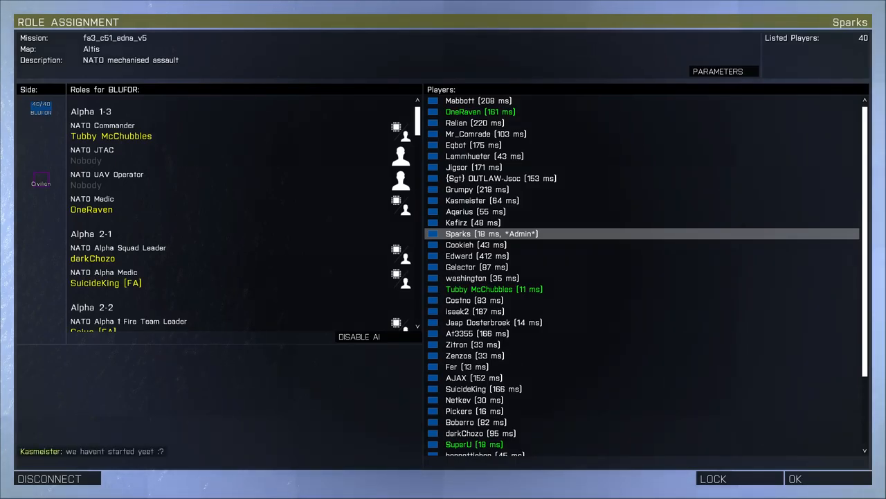
Step: Scroll the role list down to Bravo 2-1 and take the Heavy AT Team 1 Spotter (Leader) slot
{"action": "scroll", "scroll_direction": "down", "scroll_amount": 3}
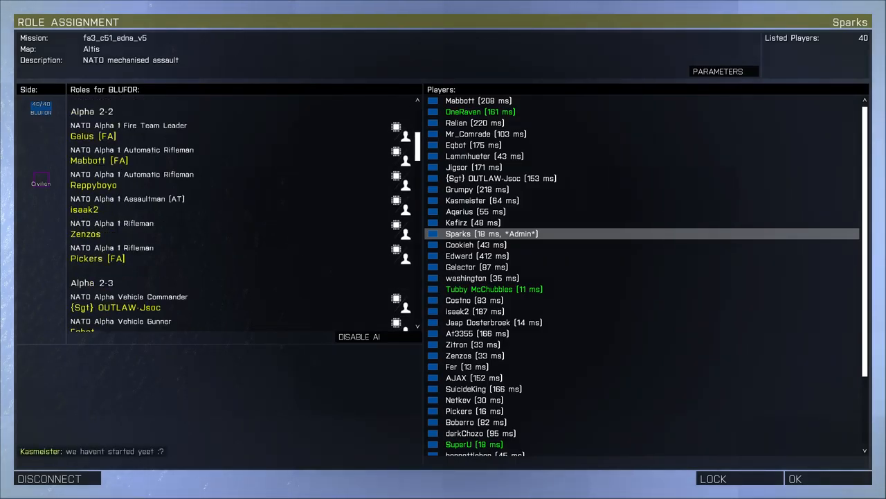
{"action": "scroll", "scroll_direction": "down", "scroll_amount": 3}
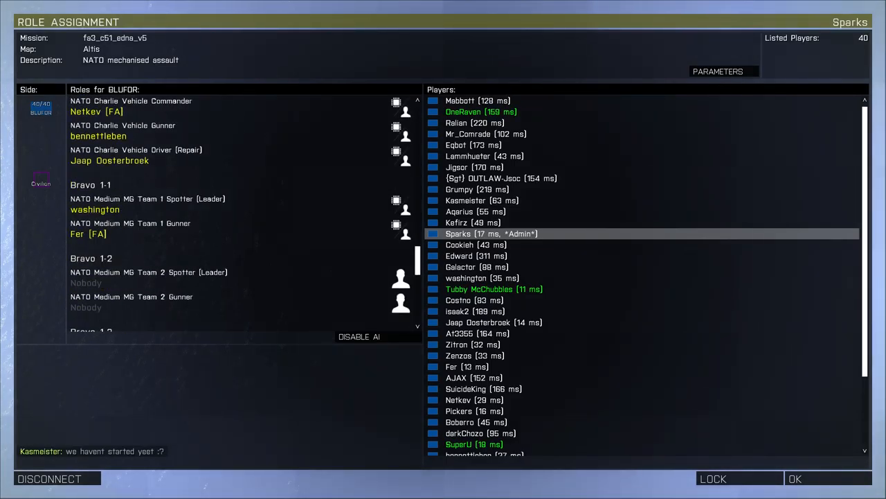
{"action": "scroll", "scroll_direction": "down", "scroll_amount": 3}
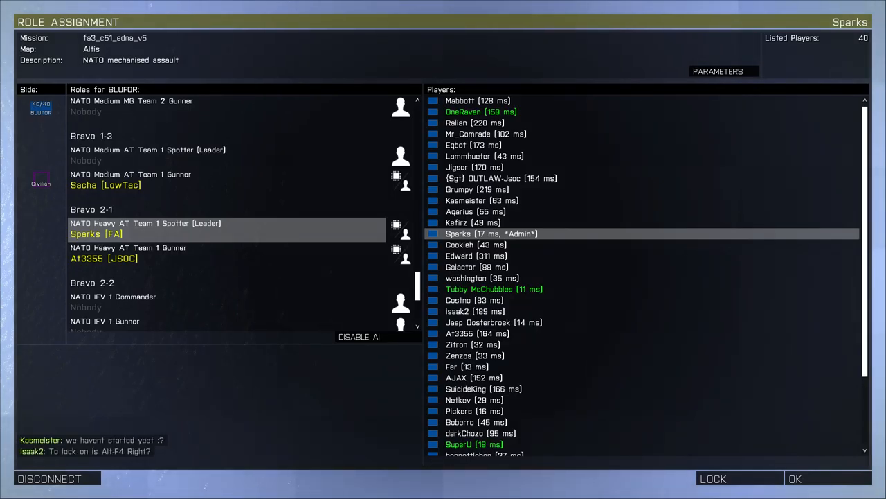
{"action": "scroll", "scroll_direction": "down", "scroll_amount": 3}
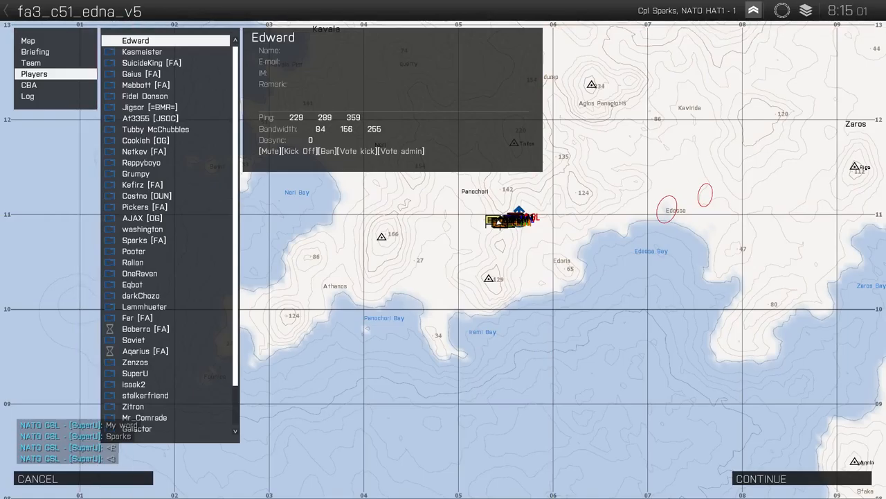
Step: Close the map and end the mission, returning to the Create Game screen on Altis
{"action": "left_click", "coordinate": [28, 40]}
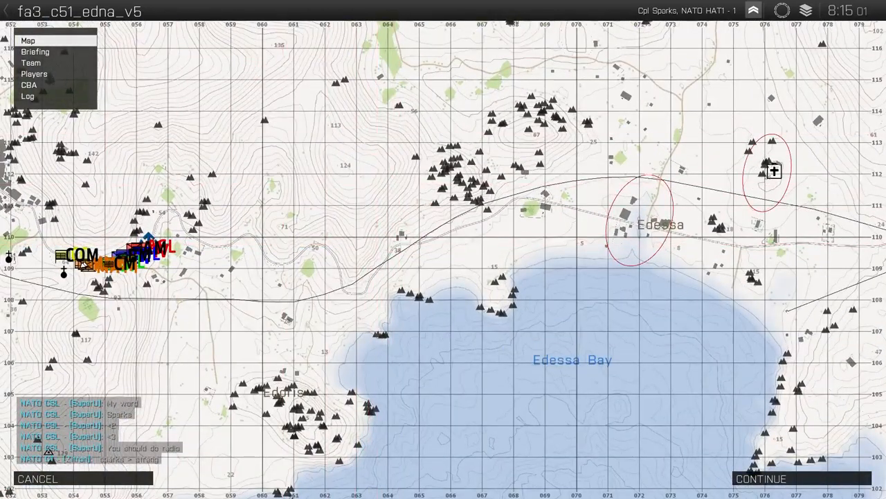
{"action": "left_click", "coordinate": [35, 52]}
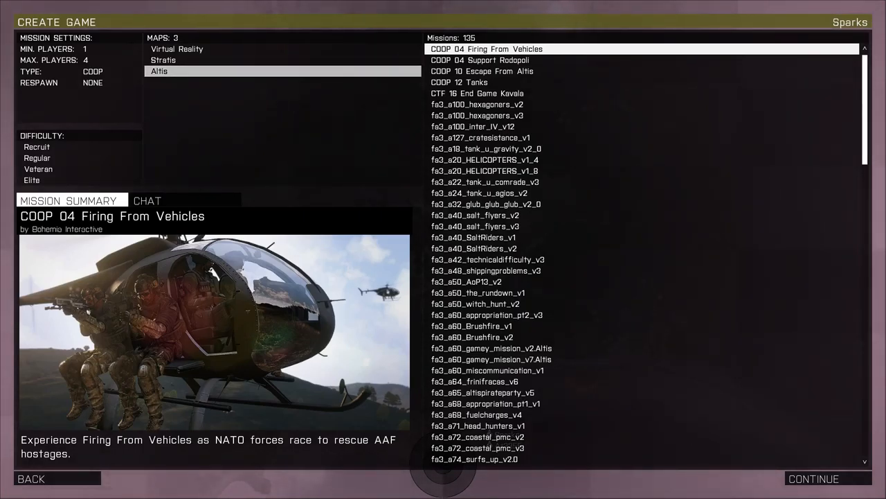
{"action": "left_click", "coordinate": [476, 337]}
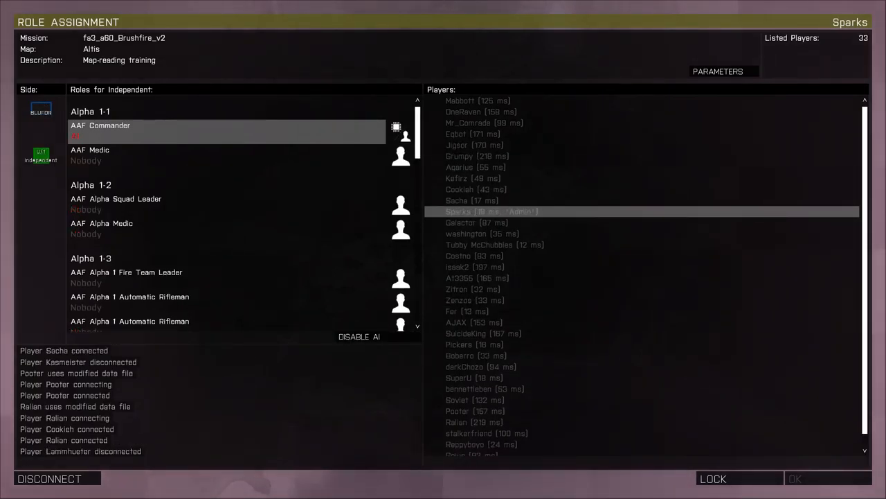
Step: Fill the AAF Commander slot with Gaius, then view the BLUFOR roles where Mabbott is FIA Commander
{"action": "left_click", "coordinate": [40, 111]}
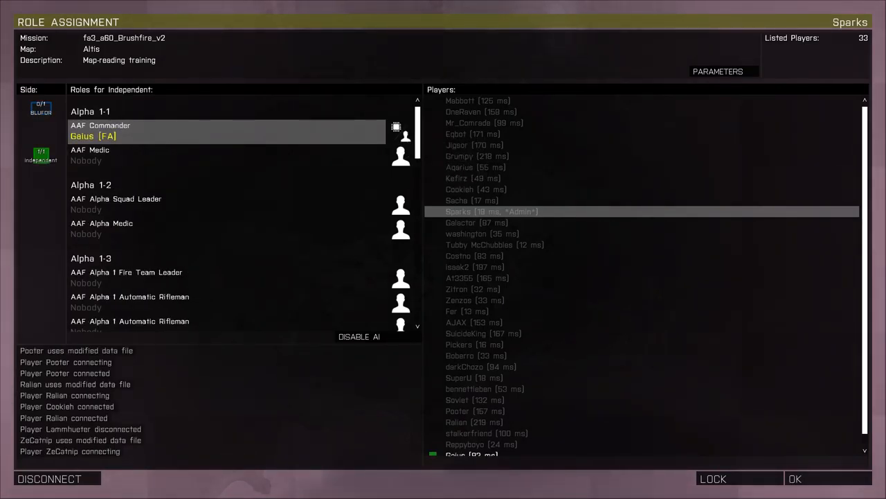
{"action": "left_click", "coordinate": [41, 110]}
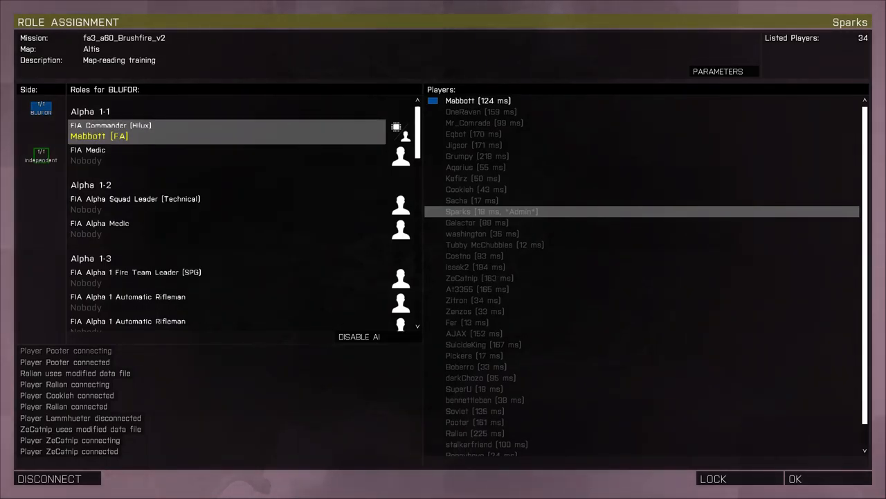
Step: Show the Independent roster down to Alpha 1-2 and Alpha 1-3, with A13355 and isaak2 leading
{"action": "scroll", "scroll_direction": "down", "scroll_amount": 3}
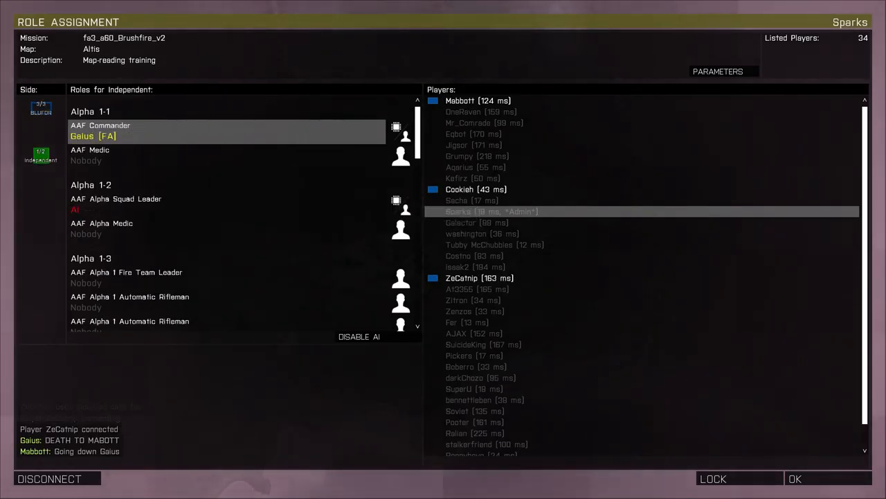
{"action": "left_click", "coordinate": [41, 111]}
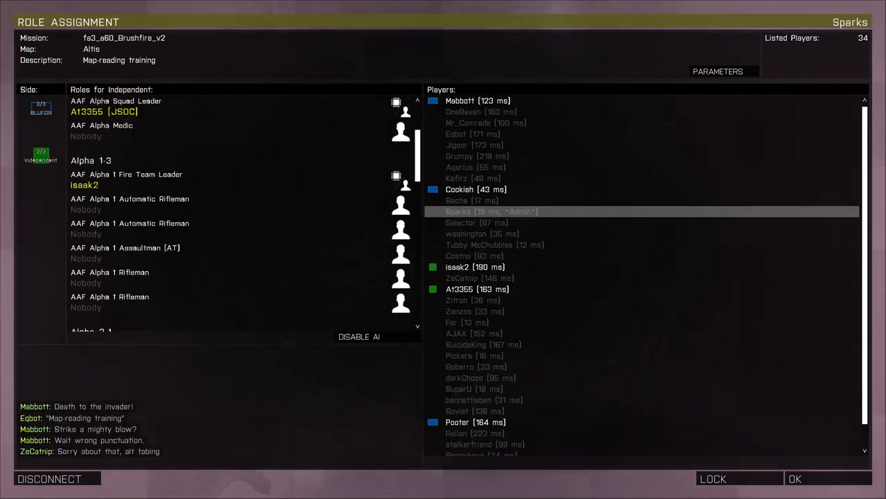
Step: Check both side rosters and scroll to BLUFOR Alpha 2-1, led by Kefirz with Soviet, Costno, Pickers and Aqerius
{"action": "left_click", "coordinate": [40, 108]}
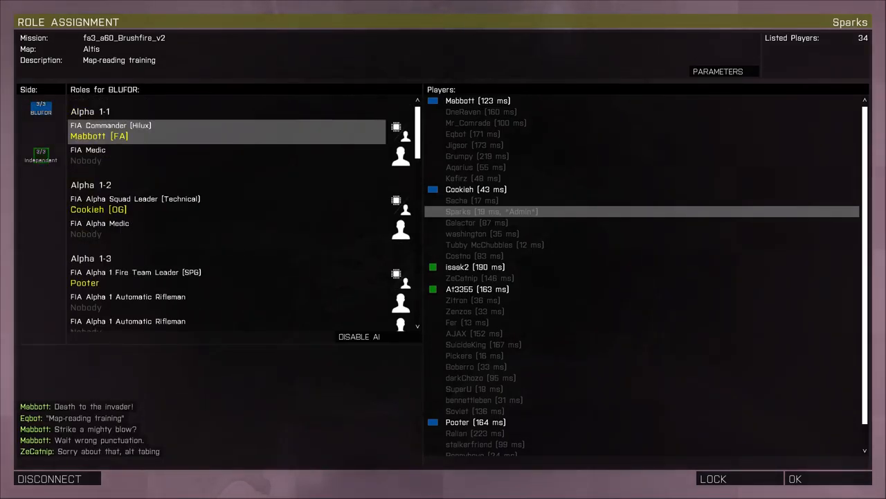
{"action": "scroll", "scroll_direction": "down", "scroll_amount": 3}
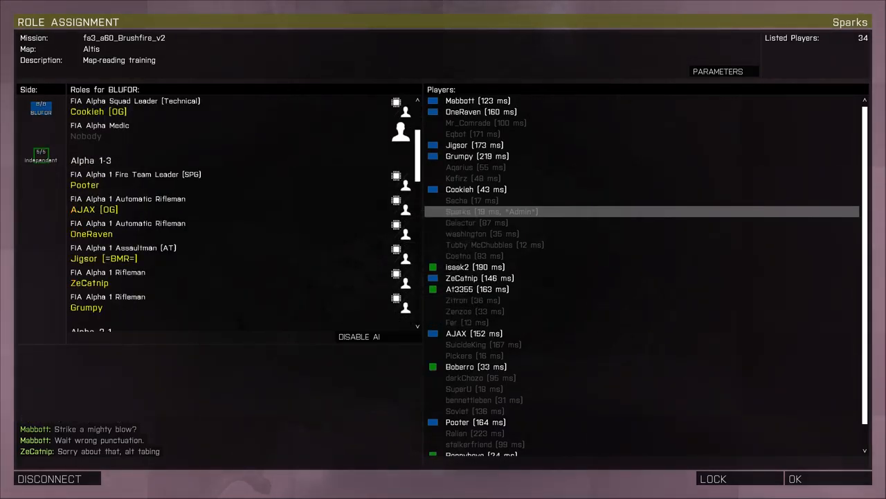
{"action": "left_click", "coordinate": [40, 155]}
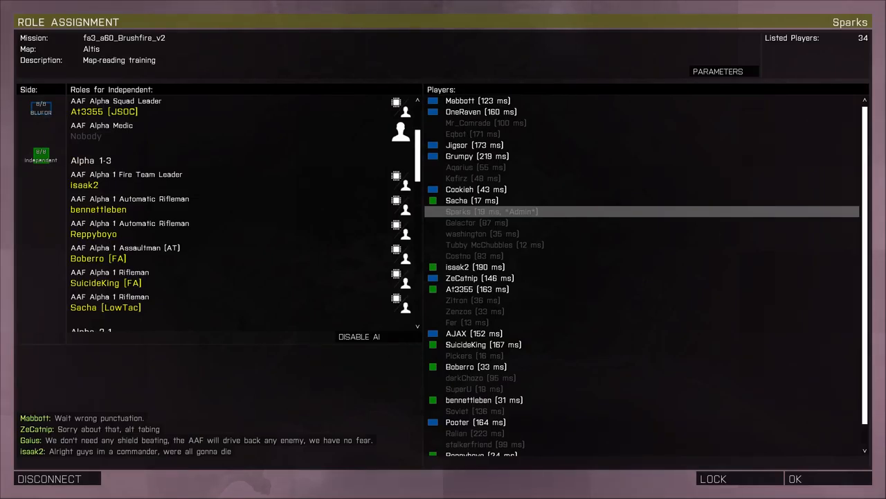
{"action": "scroll", "scroll_direction": "down", "scroll_amount": 3}
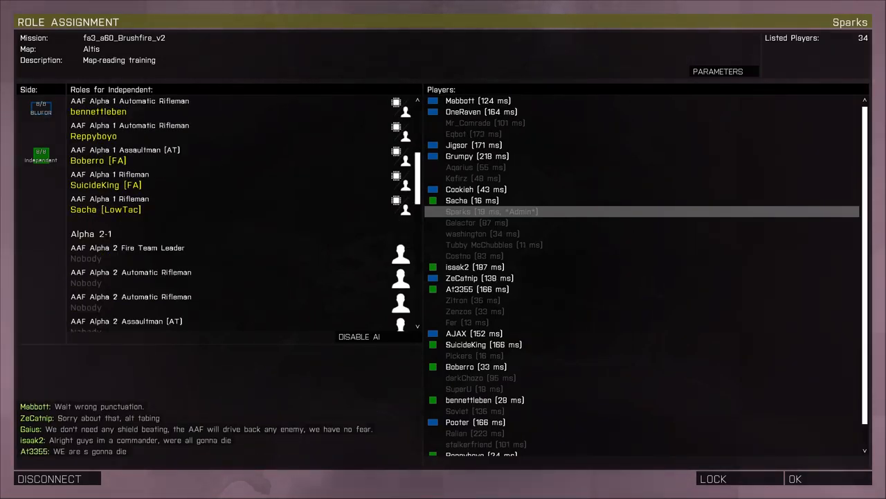
{"action": "scroll", "scroll_direction": "down", "scroll_amount": 3}
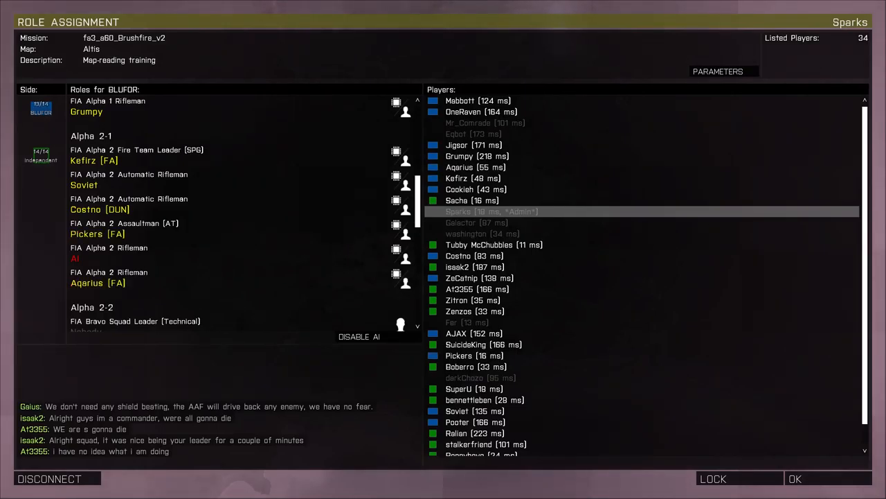
Step: Review the Independent roster, where SuperU now leads AAF Alpha 2
{"action": "left_click", "coordinate": [39, 155]}
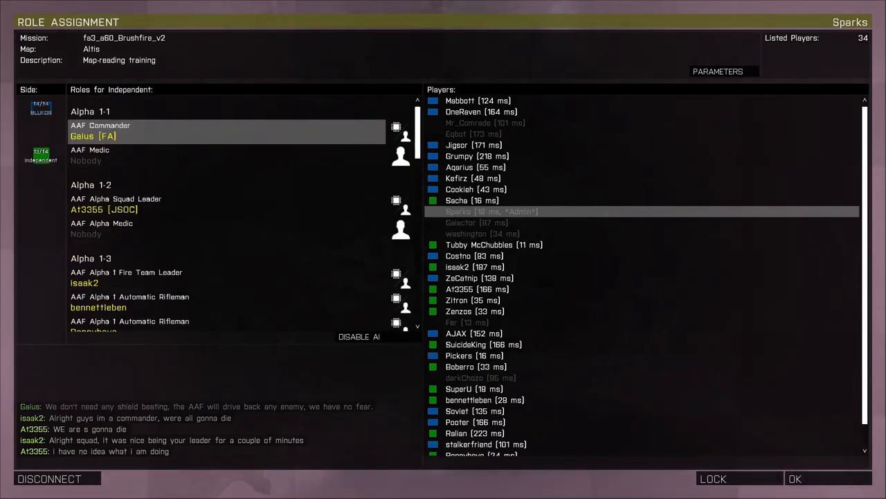
{"action": "scroll", "scroll_direction": "down", "scroll_amount": 3}
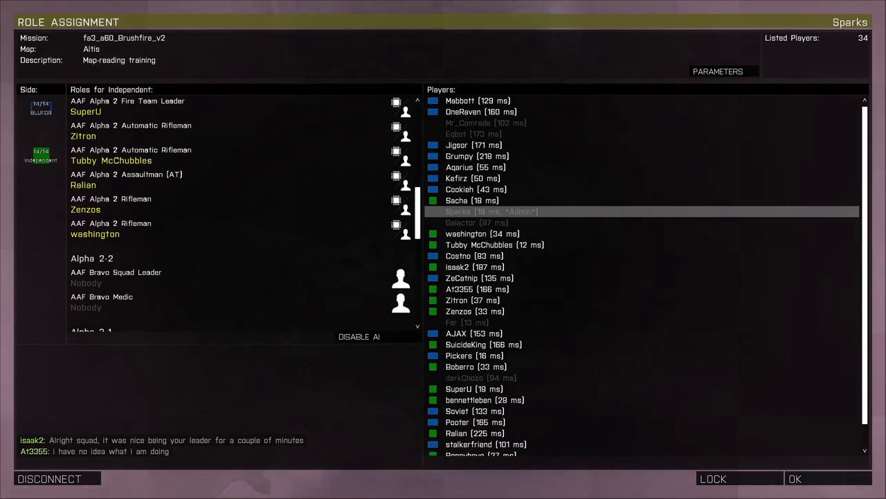
{"action": "scroll", "scroll_direction": "down", "scroll_amount": 3}
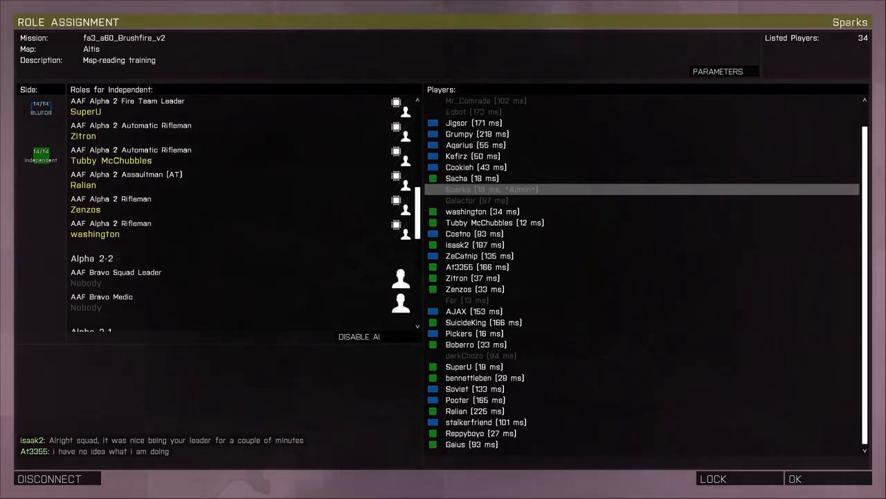
{"action": "scroll", "scroll_direction": "down", "scroll_amount": 3}
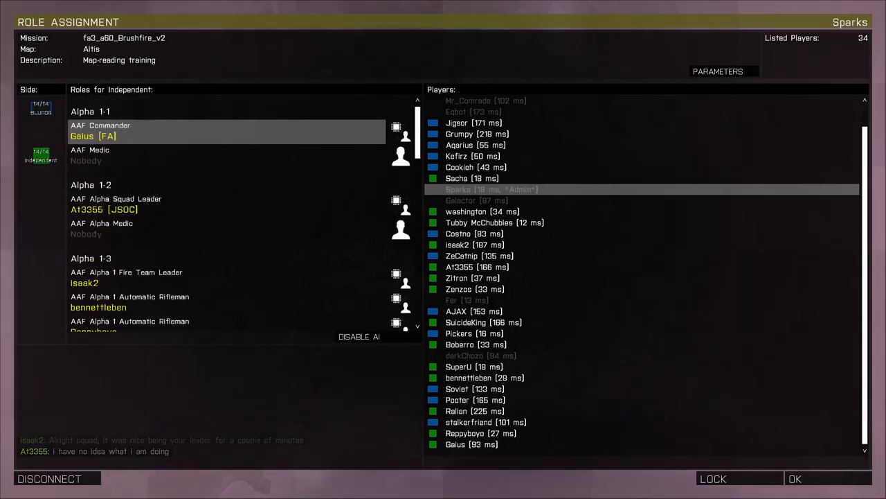
Step: Return to the BLUFOR roster and scroll to the fully manned Alpha 2-1 and empty Alpha 2-2
{"action": "left_click", "coordinate": [40, 111]}
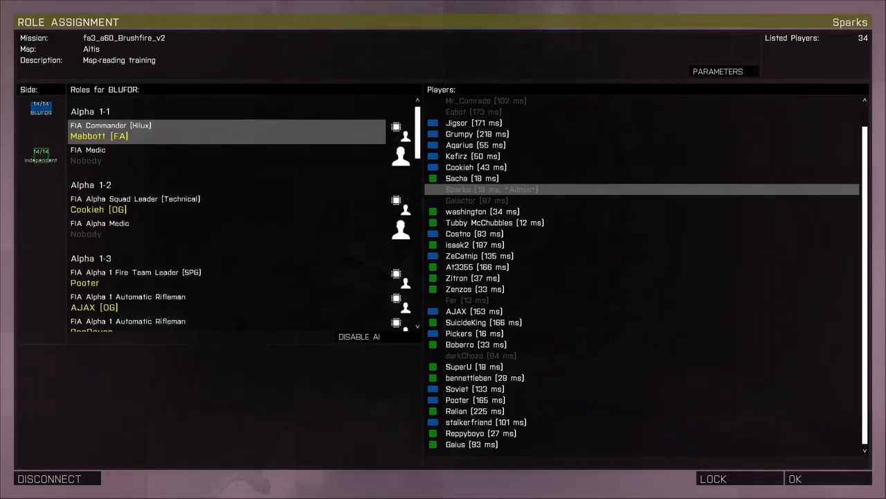
{"action": "scroll", "scroll_direction": "down", "scroll_amount": 3}
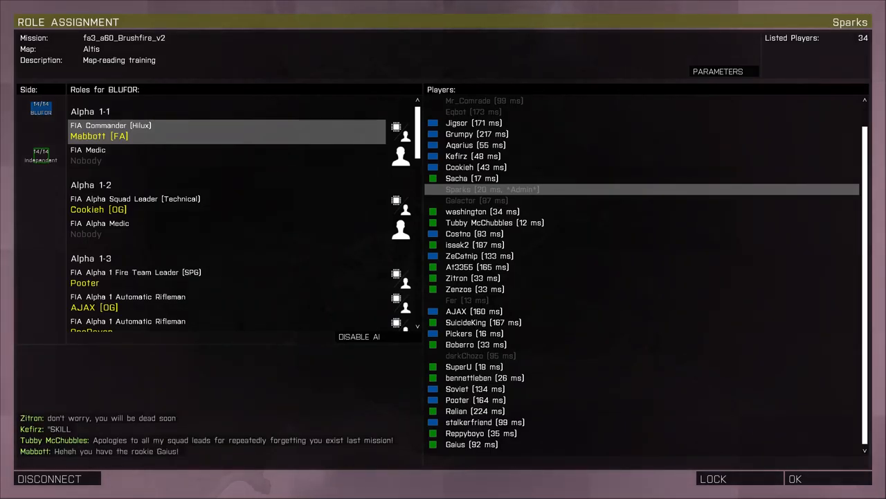
{"action": "scroll", "scroll_direction": "down", "scroll_amount": 3}
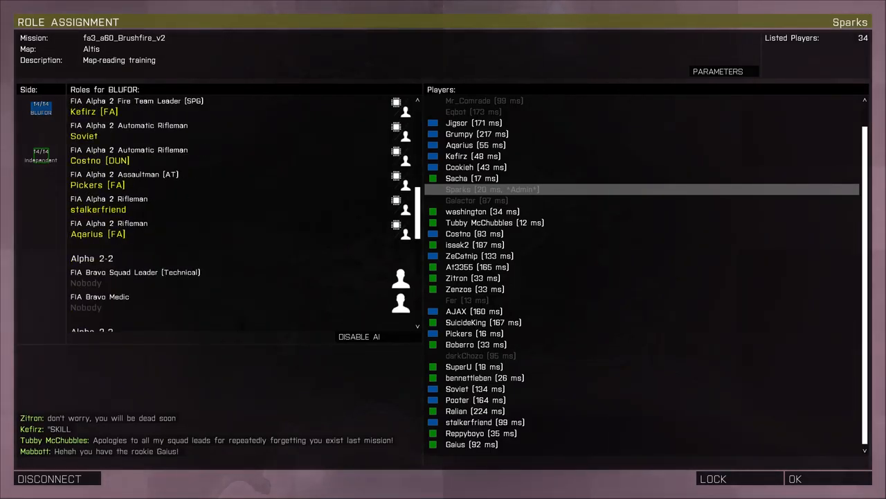
{"action": "scroll", "scroll_direction": "down", "scroll_amount": 3}
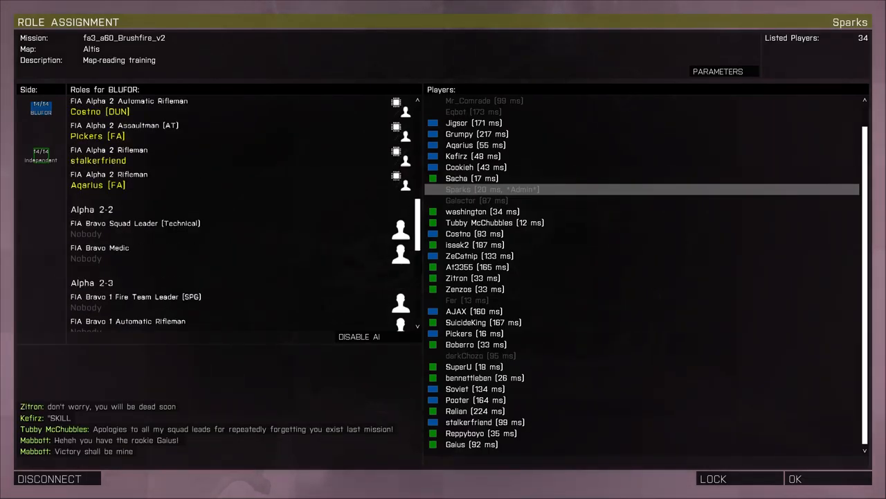
{"action": "scroll", "scroll_direction": "down", "scroll_amount": 3}
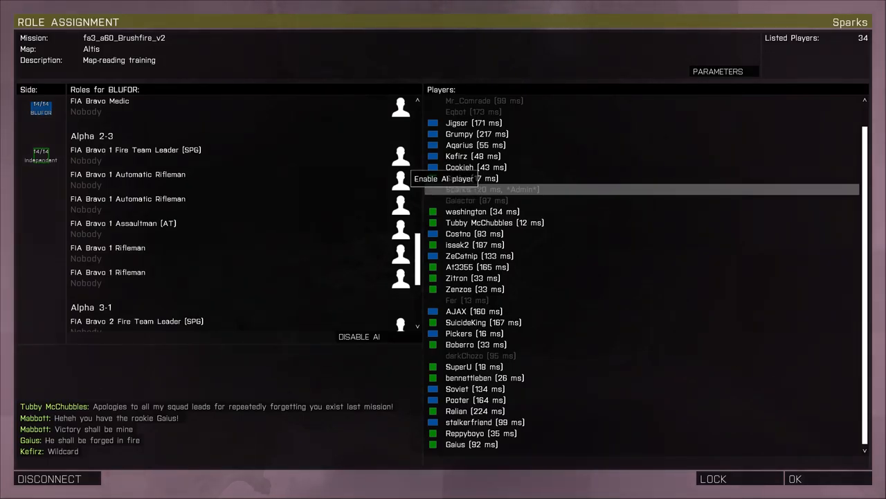
{"action": "left_click", "coordinate": [399, 152]}
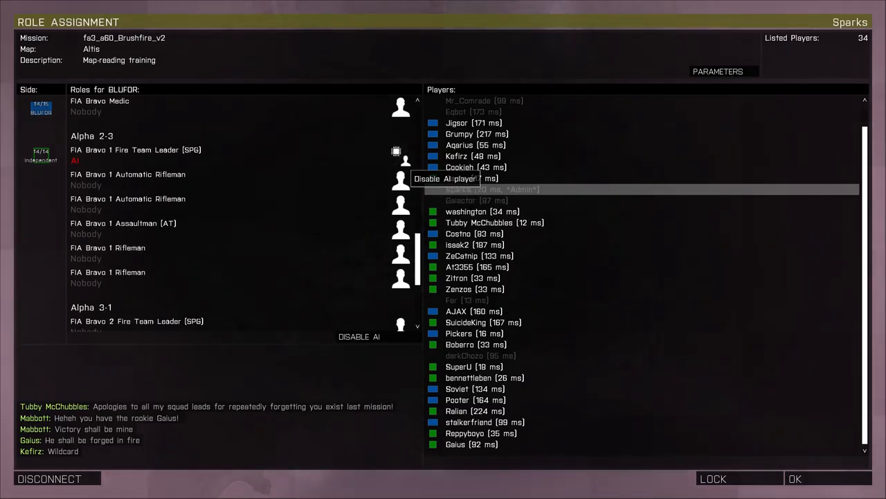
{"action": "left_click", "coordinate": [40, 155]}
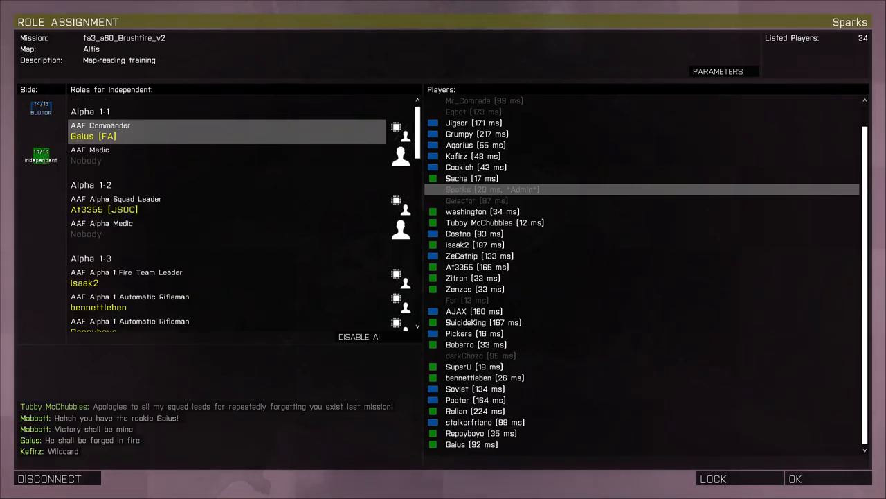
{"action": "scroll", "scroll_direction": "down", "scroll_amount": 3}
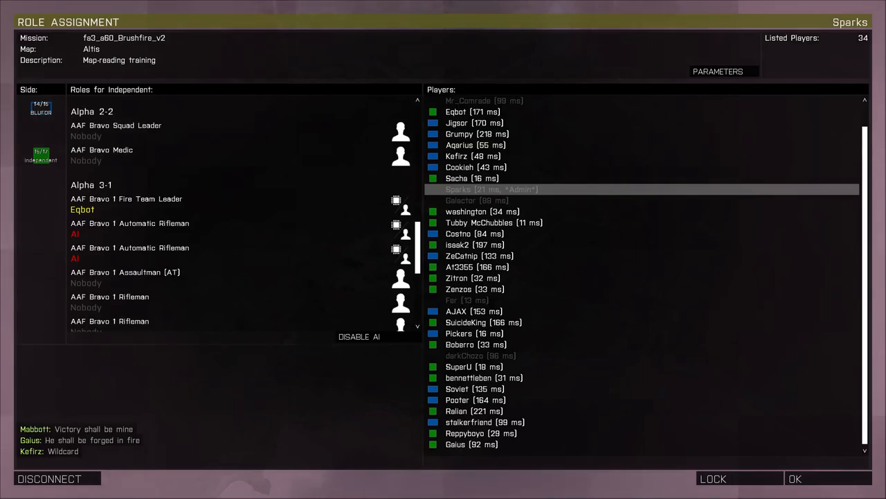
{"action": "left_click", "coordinate": [40, 108]}
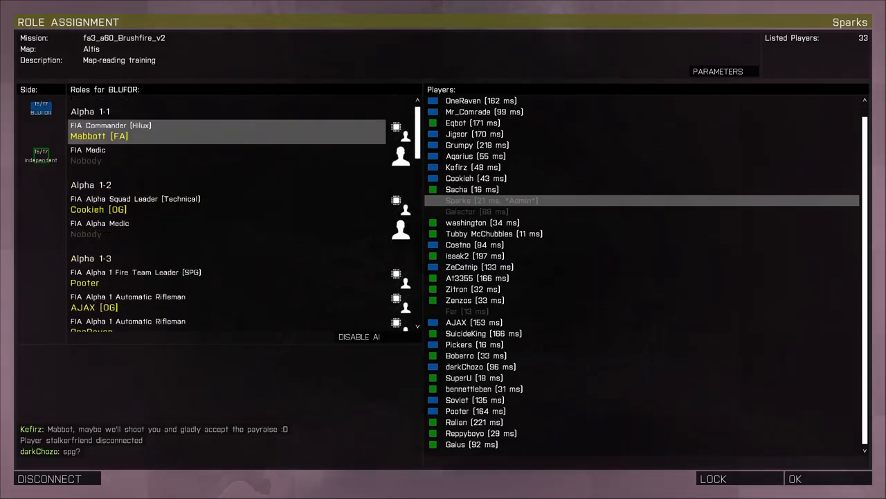
{"action": "scroll", "scroll_direction": "down", "scroll_amount": 3}
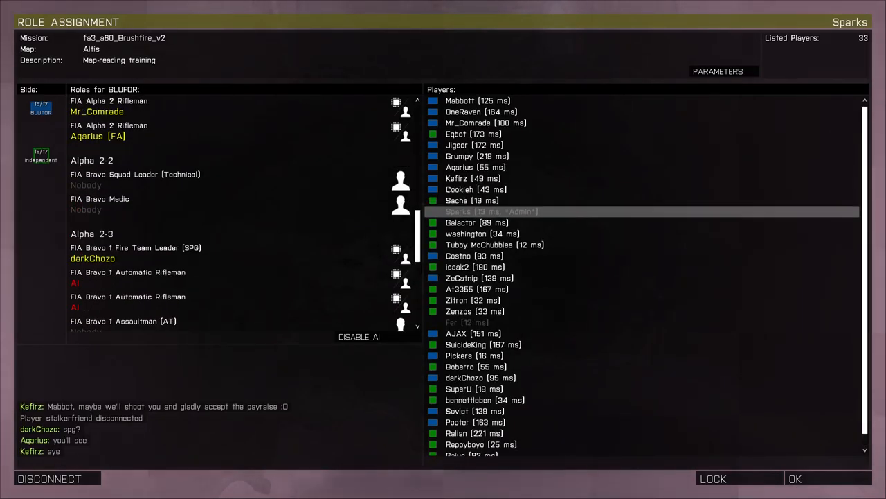
{"action": "scroll", "scroll_direction": "down", "scroll_amount": 3}
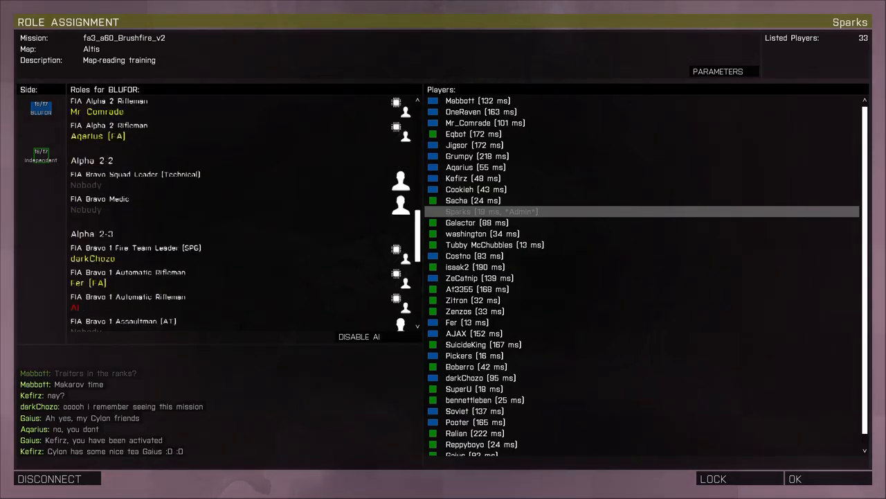
{"action": "scroll", "scroll_direction": "up", "scroll_amount": 3}
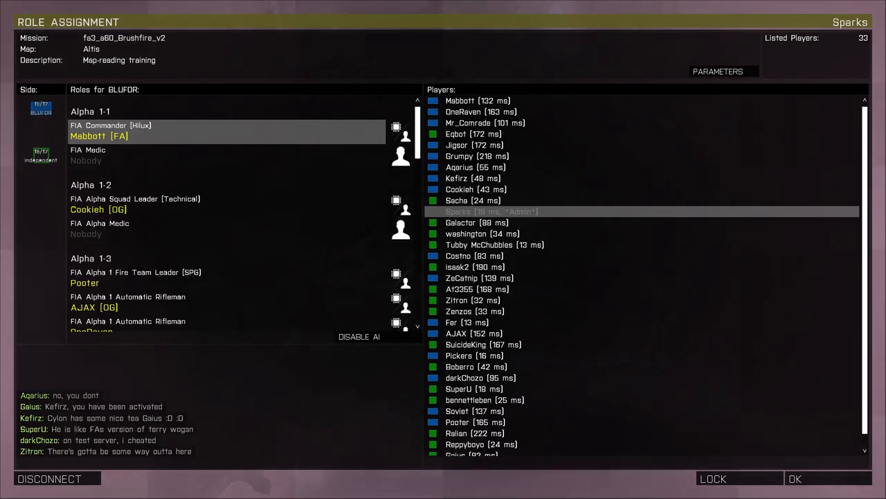
Step: Check the Independent roster, where Sparks holds the AAF Alpha 1-1 Medic slot, then review the BLUFOR roles
{"action": "left_click", "coordinate": [41, 155]}
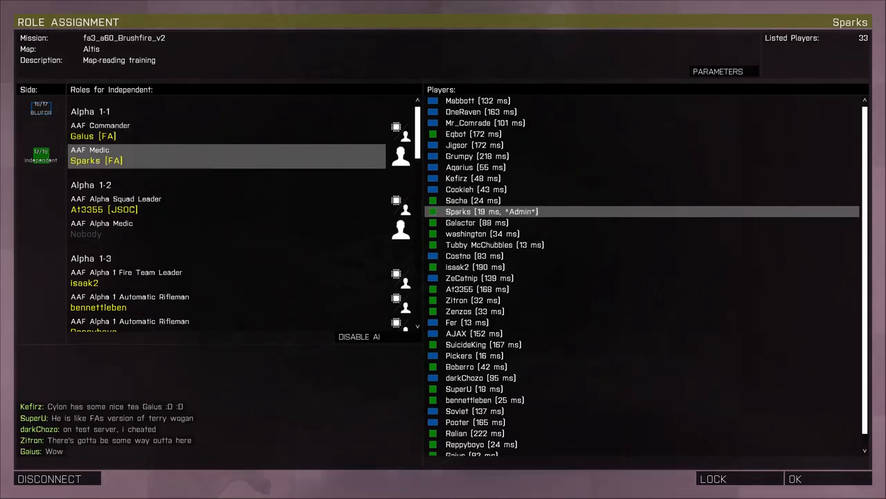
{"action": "scroll", "scroll_direction": "down", "scroll_amount": 3}
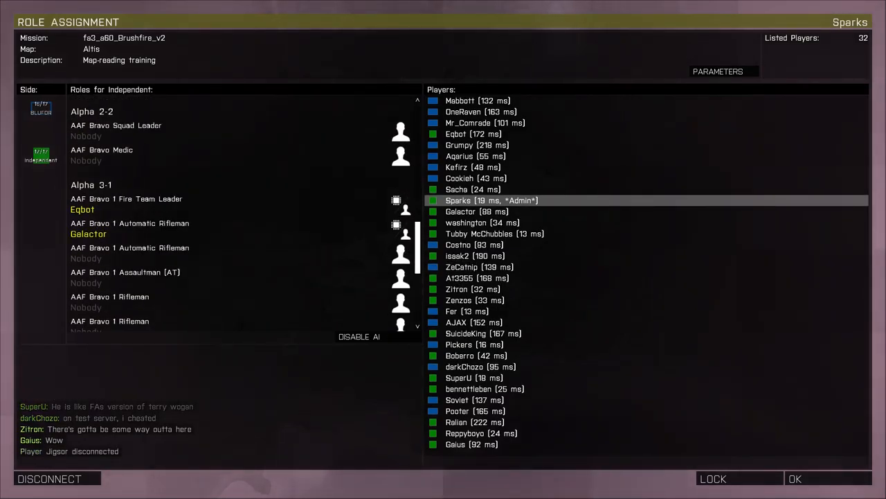
{"action": "left_click", "coordinate": [40, 111]}
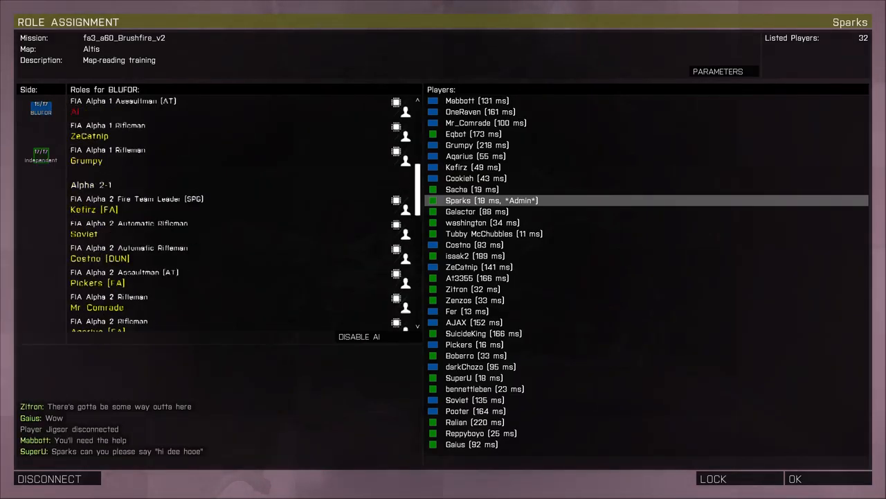
{"action": "scroll", "scroll_direction": "down", "scroll_amount": 3}
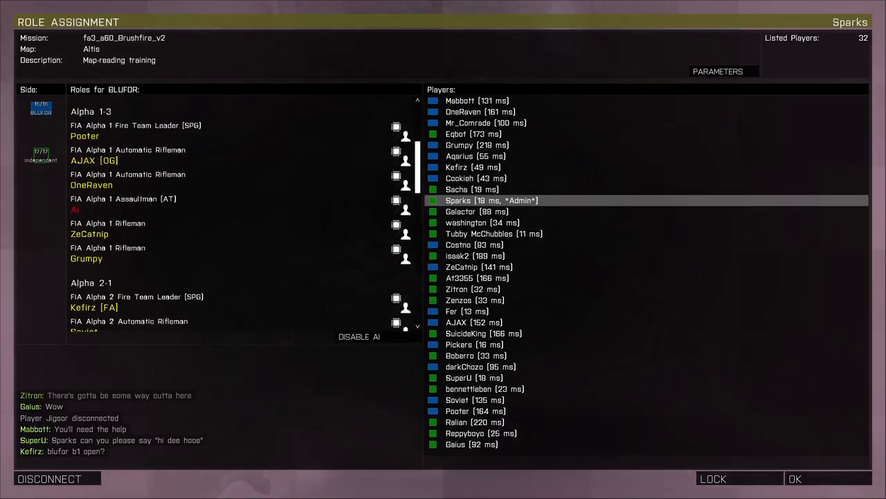
{"action": "scroll", "scroll_direction": "down", "scroll_amount": 3}
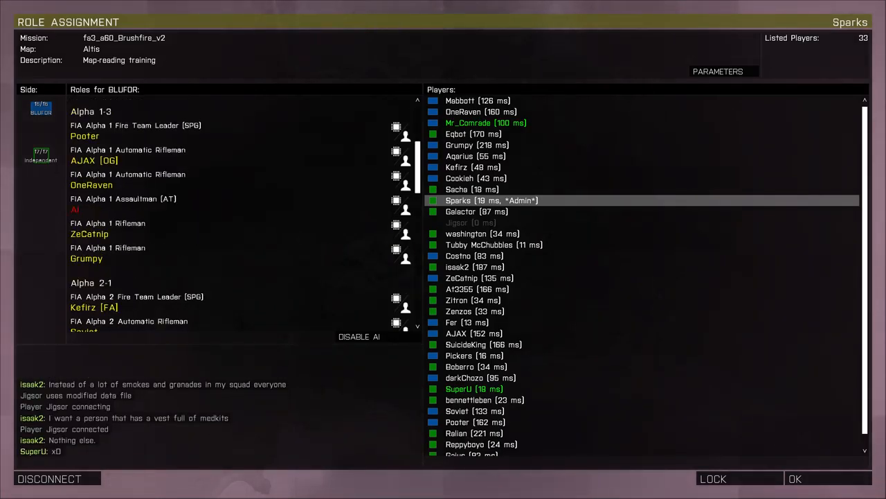
{"action": "scroll", "scroll_direction": "down", "scroll_amount": 3}
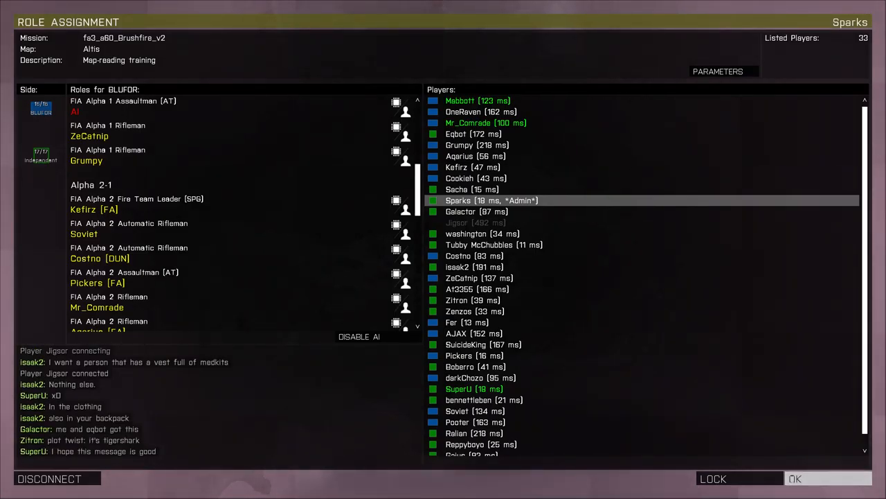
Step: Confirm the Role Assignment with OK so Brushfire launches on Altis and the Players briefing opens
{"action": "left_click", "coordinate": [801, 479]}
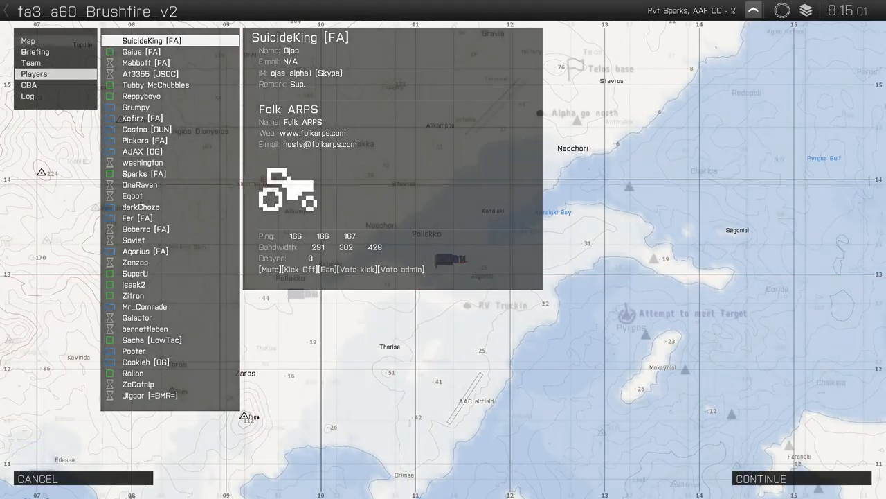
Step: Switch the briefing to the Altis map showing Telos base, Alpha go north and RV Truckin markers
{"action": "left_click", "coordinate": [28, 41]}
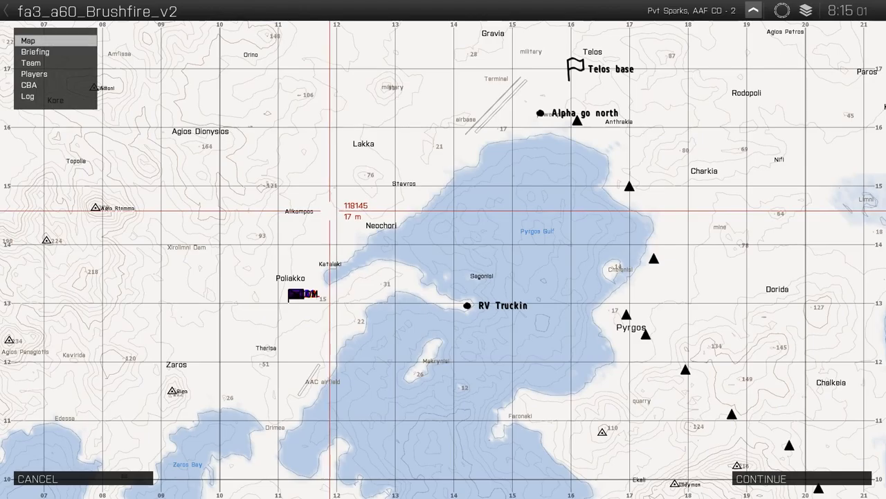
Step: Place the 'Alpha, Attempt to meet target here' marker at Pyrgos on the briefing map
{"action": "left_click", "coordinate": [626, 316]}
{"action": "type", "text": "Alpha, Attempt to meet target here"}
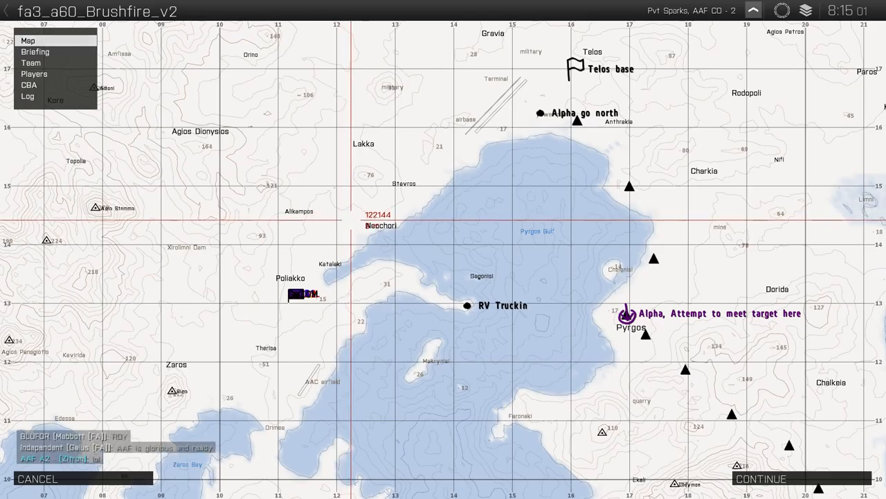
{"action": "mouse_move", "coordinate": [365, 236]}
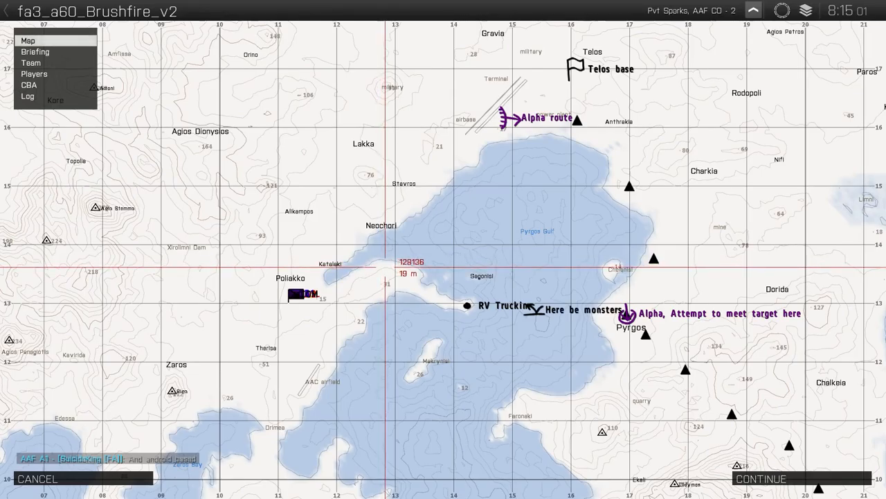
Step: Place a waypoint marker labelled 'wp Neochori' on the briefing map near Neochori
{"action": "left_click", "coordinate": [334, 229]}
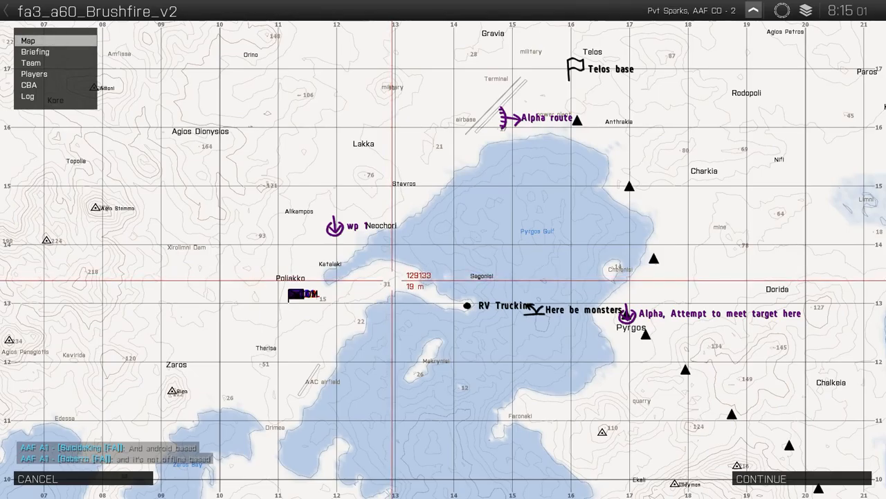
{"action": "left_click", "coordinate": [399, 183]}
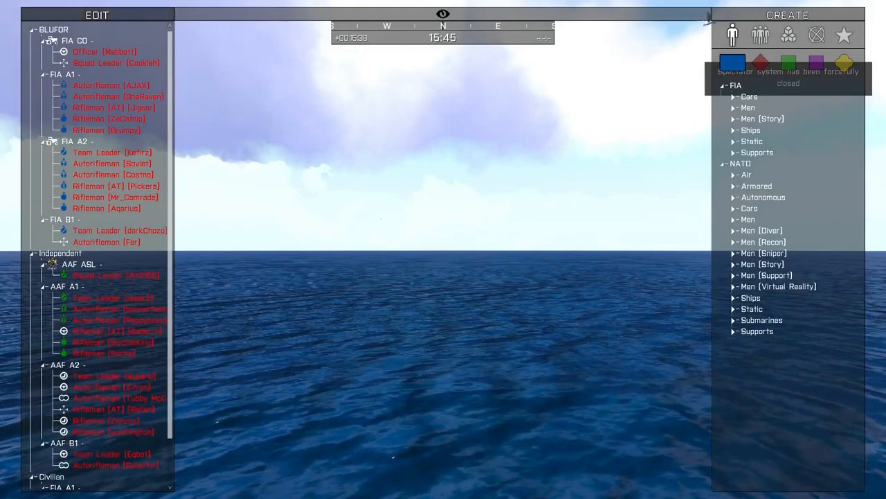
Step: Centre the Zeus camera on the AAF A2 Team Leader from the Edit panel
{"action": "left_click", "coordinate": [108, 375]}
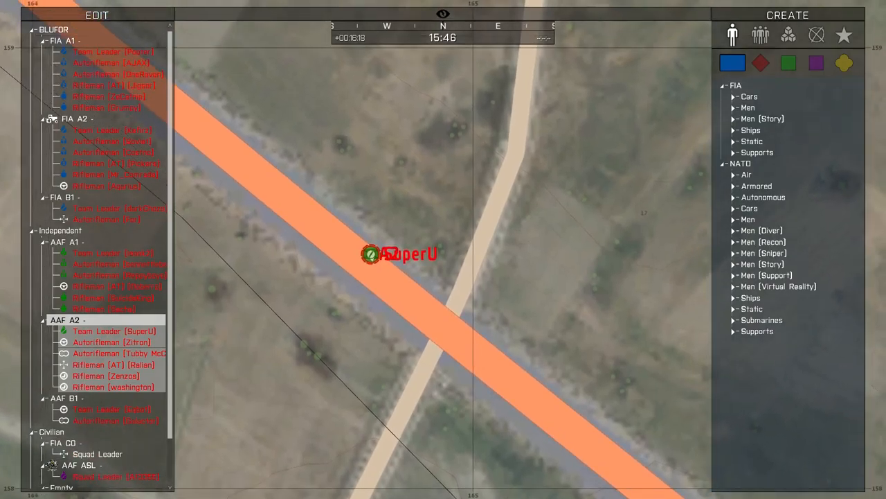
Step: Place a crewed AMV-7 Marshall from NATO Armored onto the map as BLUFOR group Alpha 2-3
{"action": "left_click", "coordinate": [748, 208]}
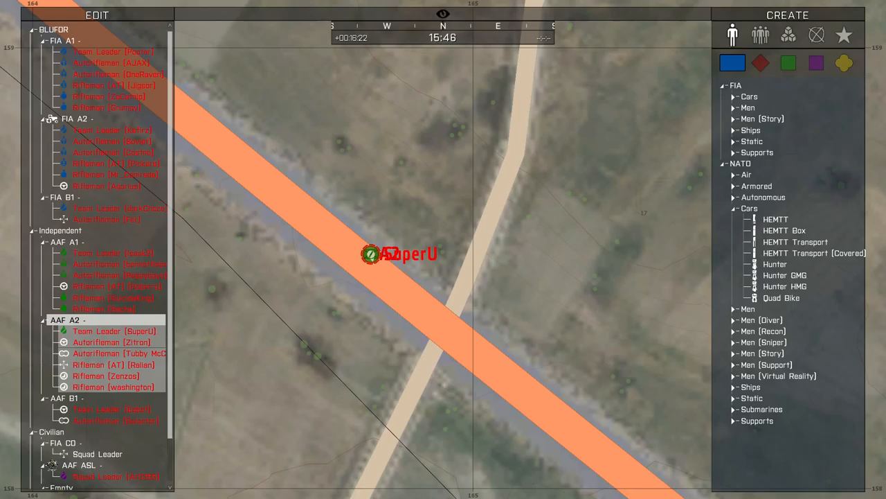
{"action": "left_click", "coordinate": [756, 186]}
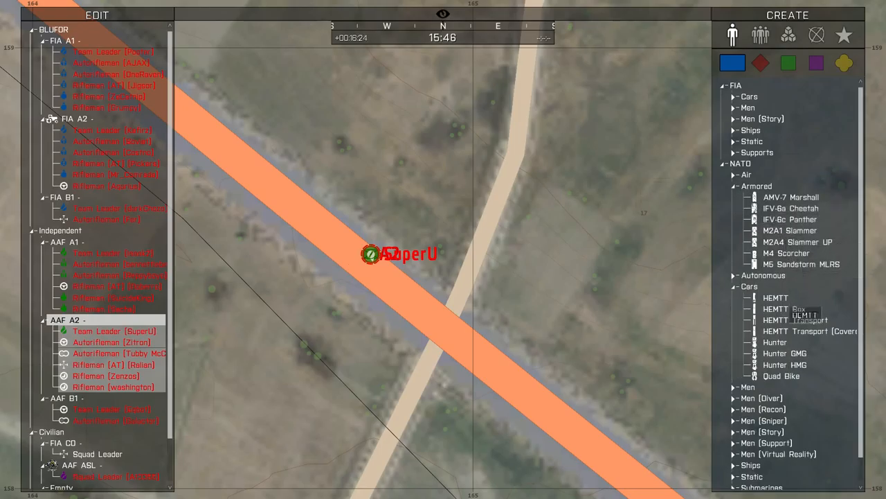
{"action": "scroll", "scroll_direction": "down", "scroll_amount": 3}
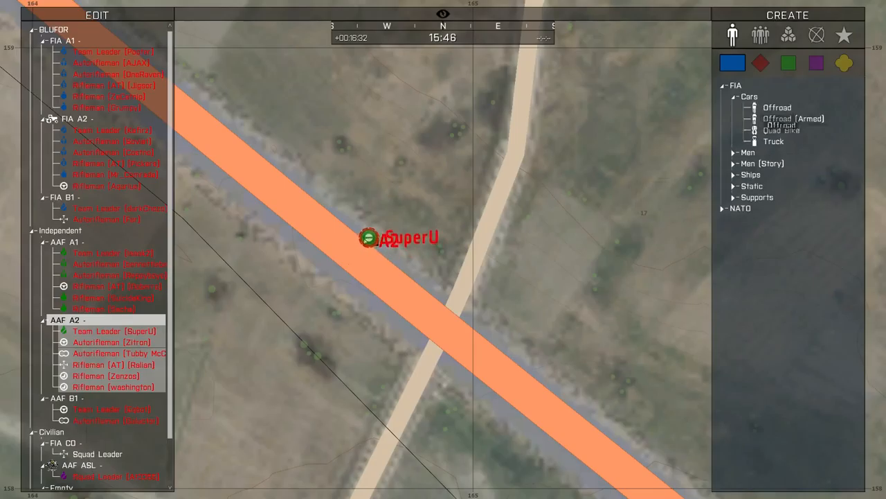
{"action": "left_click", "coordinate": [724, 208]}
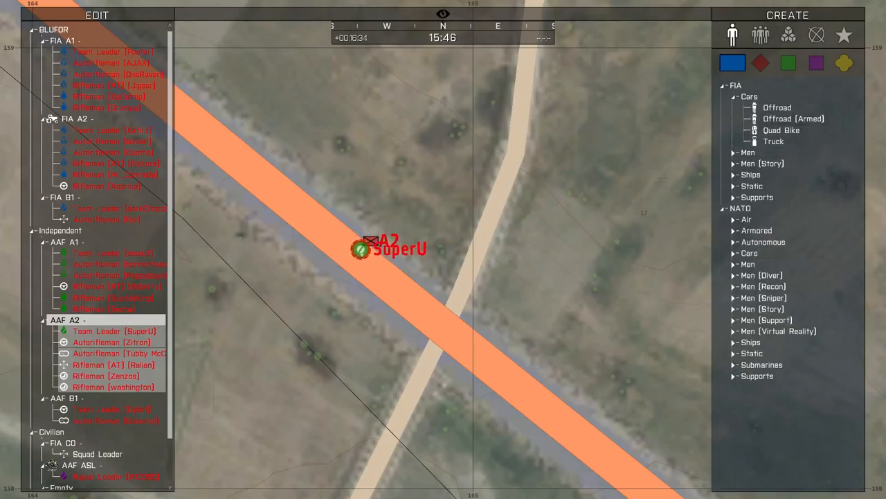
{"action": "left_click", "coordinate": [734, 229]}
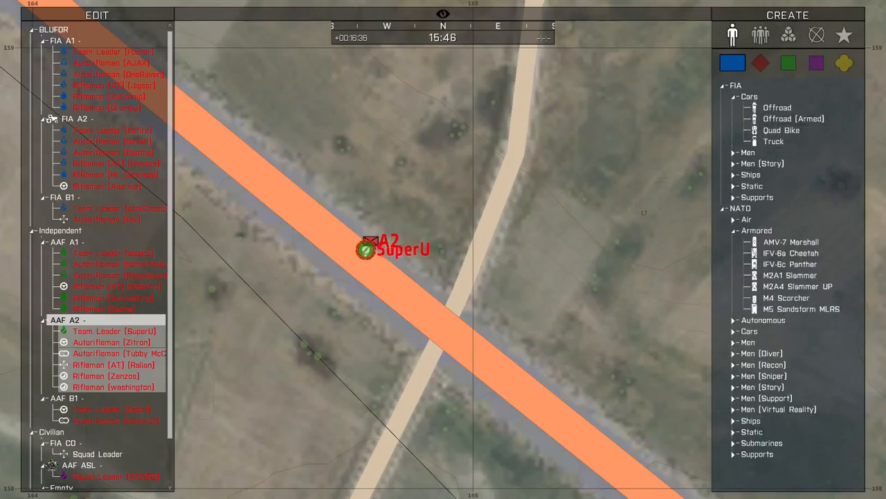
{"action": "left_click", "coordinate": [737, 218]}
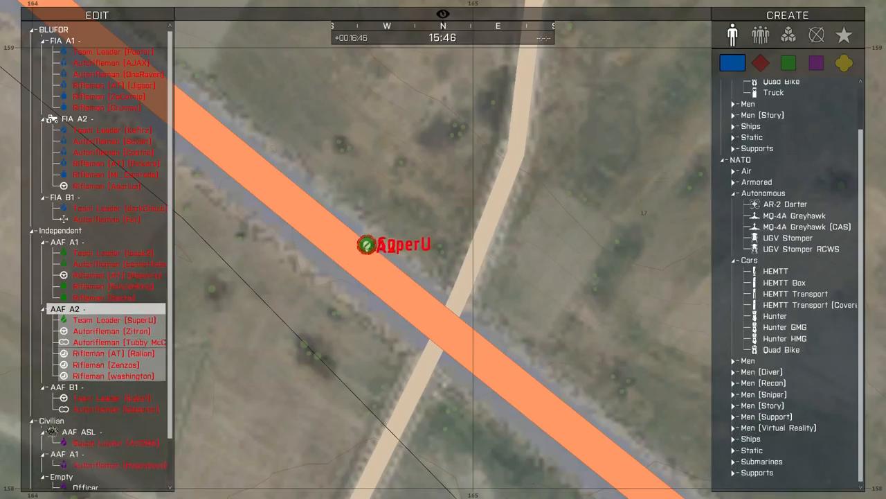
{"action": "scroll", "scroll_direction": "down", "scroll_amount": 3}
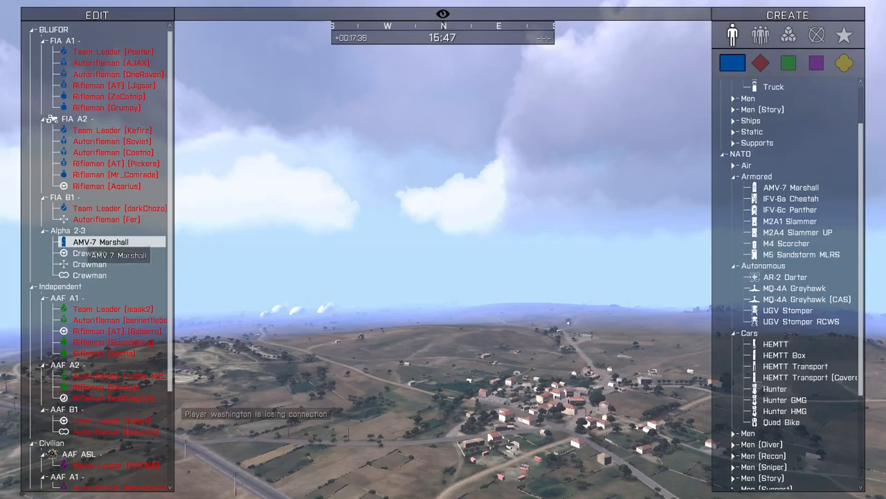
Step: Focus the Zeus camera on the AMV-7 Marshall and reveal its Alpha 2-3 crew in the Edit list
{"action": "double_click", "coordinate": [100, 241]}
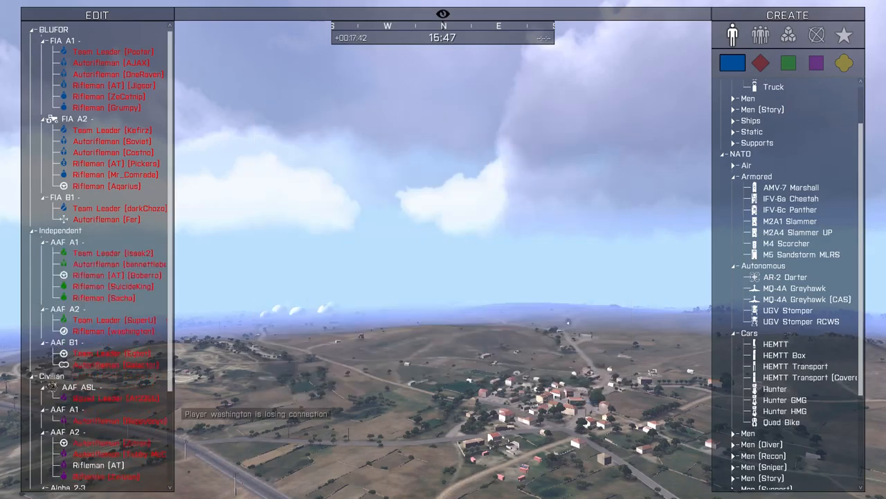
{"action": "scroll", "scroll_direction": "down", "scroll_amount": 3}
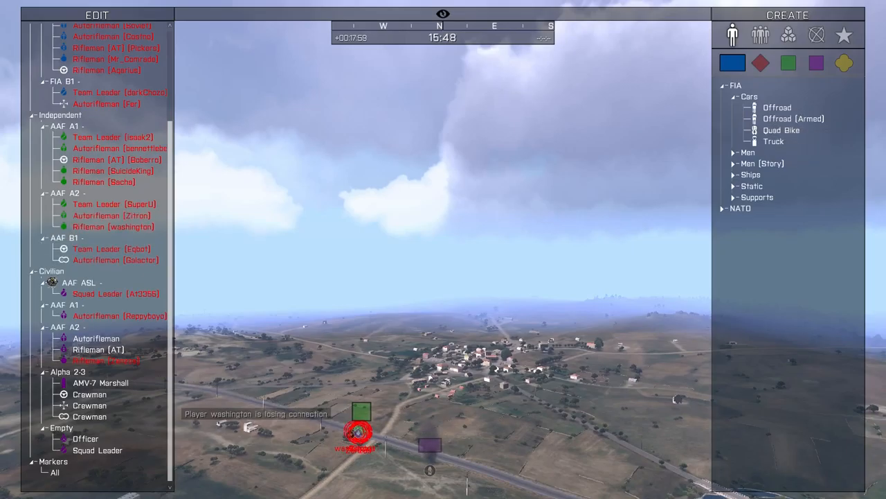
Step: Browse the FIA Men, CSAT OPFOR and AAF Independent catalogues, then exit to the Create Game screen
{"action": "left_click", "coordinate": [745, 152]}
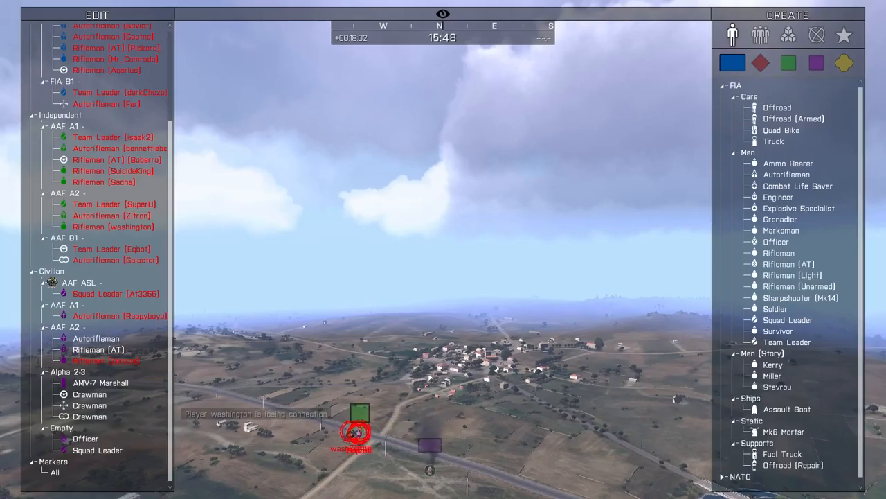
{"action": "left_click", "coordinate": [756, 64]}
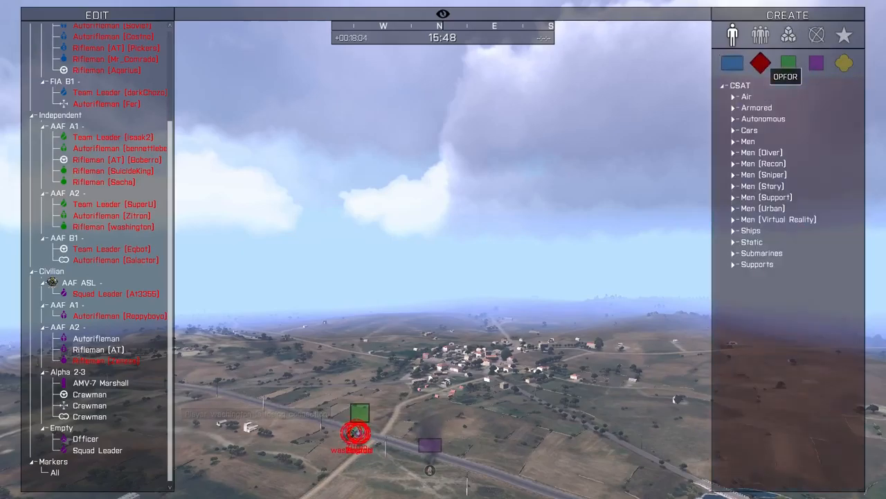
{"action": "left_click", "coordinate": [788, 64]}
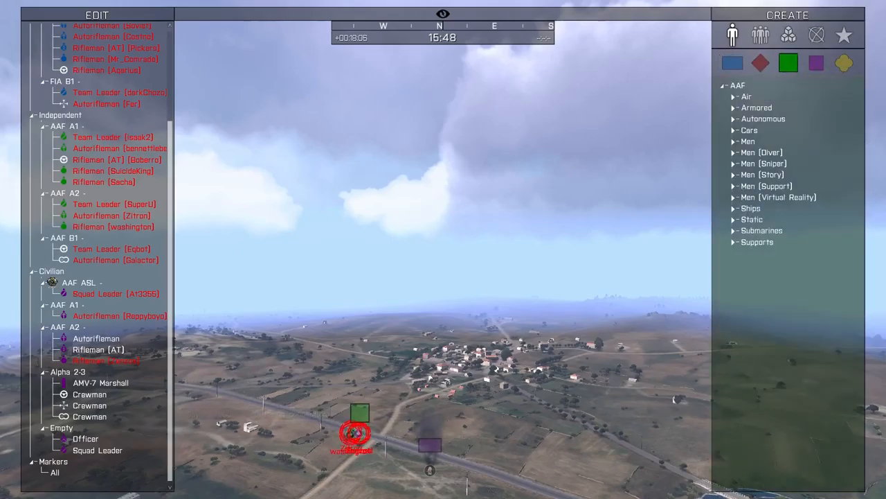
{"action": "left_click", "coordinate": [735, 108]}
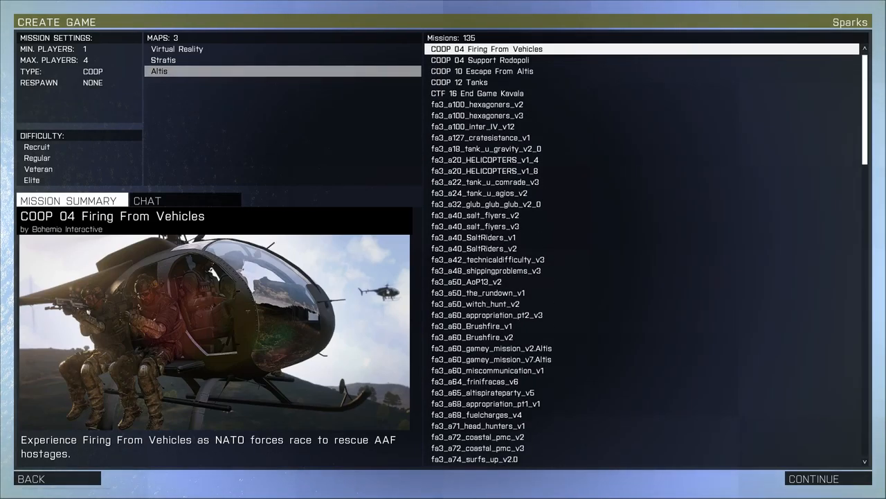
{"action": "scroll", "scroll_direction": "down", "scroll_amount": 3}
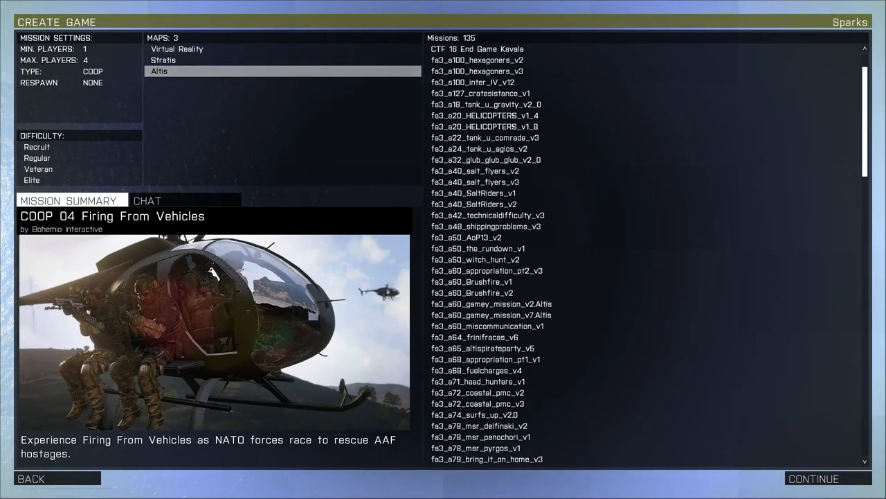
{"action": "scroll", "scroll_direction": "down", "scroll_amount": 3}
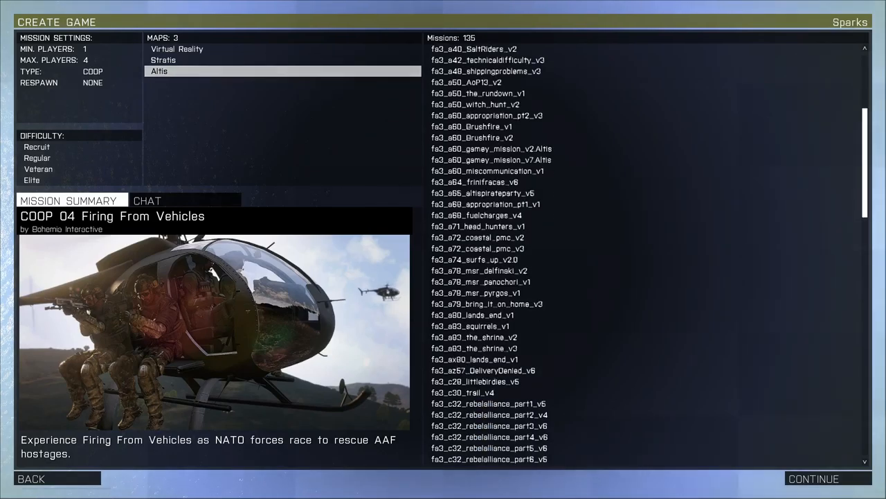
{"action": "scroll", "scroll_direction": "down", "scroll_amount": 3}
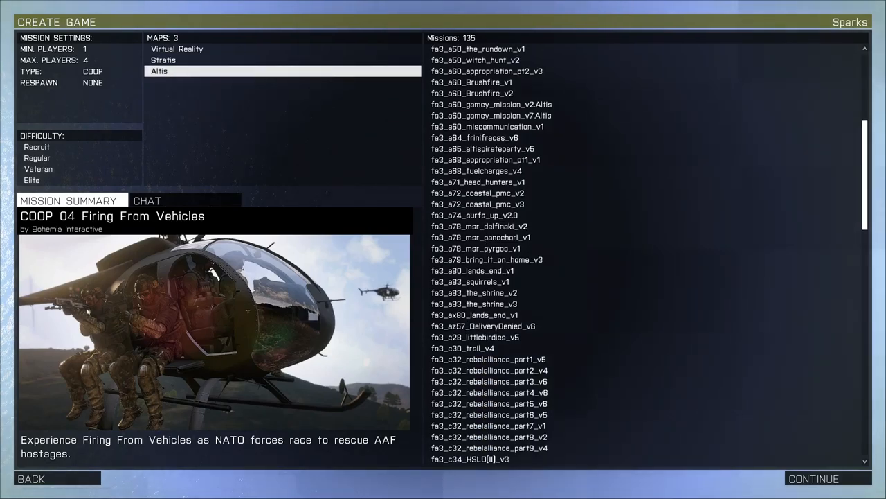
{"action": "scroll", "scroll_direction": "down", "scroll_amount": 3}
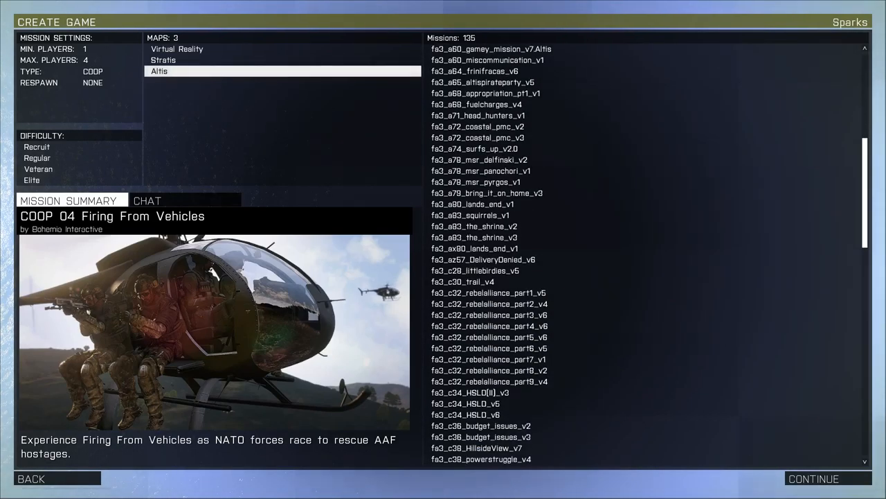
{"action": "scroll", "scroll_direction": "down", "scroll_amount": 3}
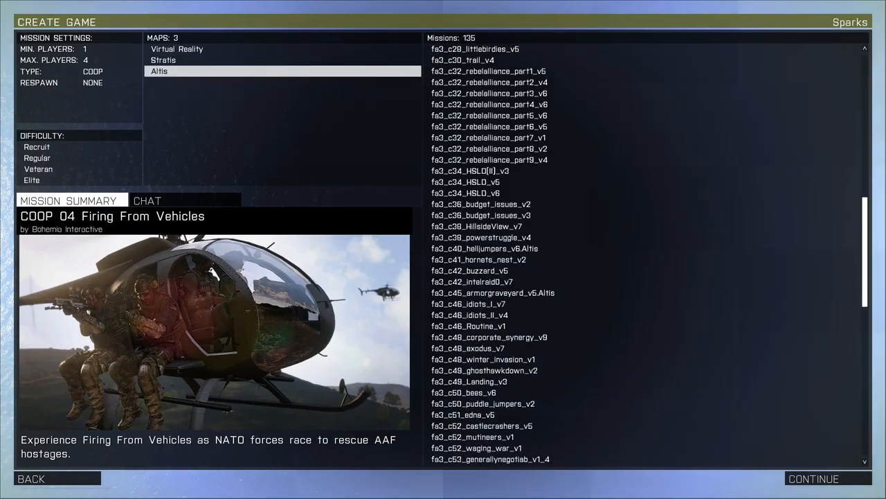
{"action": "scroll", "scroll_direction": "down", "scroll_amount": 3}
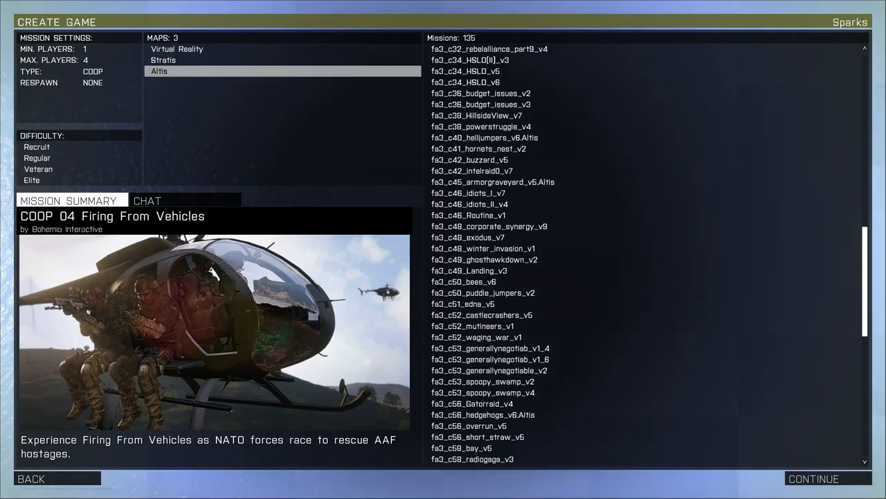
{"action": "scroll", "scroll_direction": "down", "scroll_amount": 3}
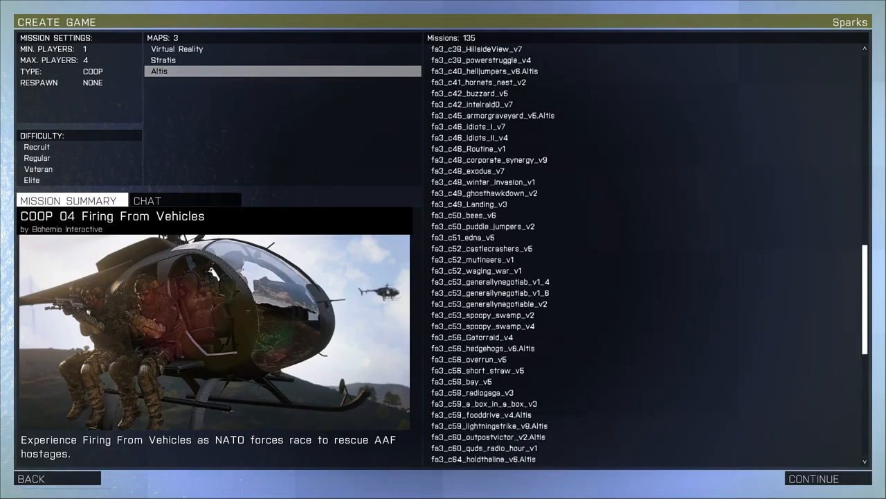
{"action": "scroll", "scroll_direction": "down", "scroll_amount": 3}
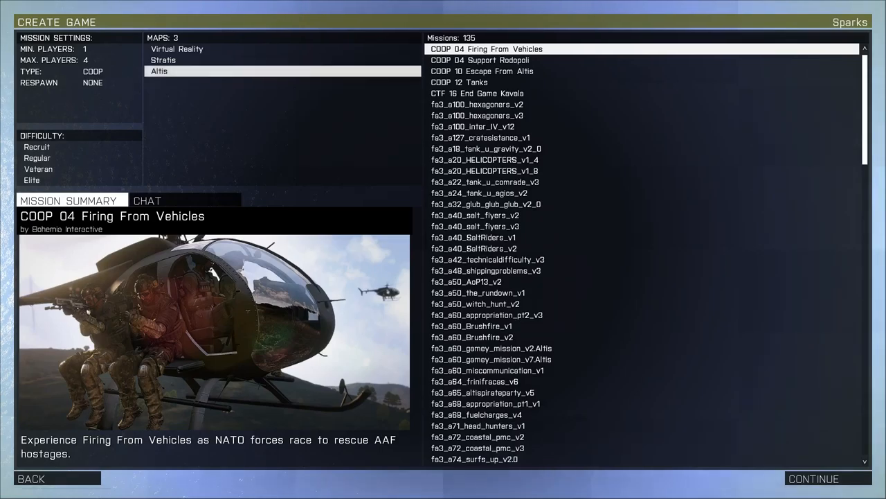
Step: Select fa3_cz74_mailman_extended_v8 from the Altis mission list and continue to its role assignment lobby
{"action": "scroll", "scroll_direction": "down", "scroll_amount": 3}
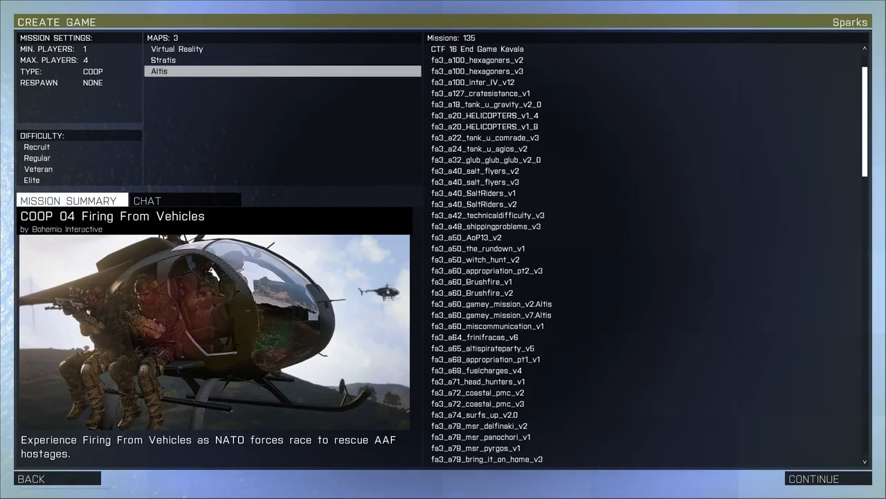
{"action": "scroll", "scroll_direction": "down", "scroll_amount": 3}
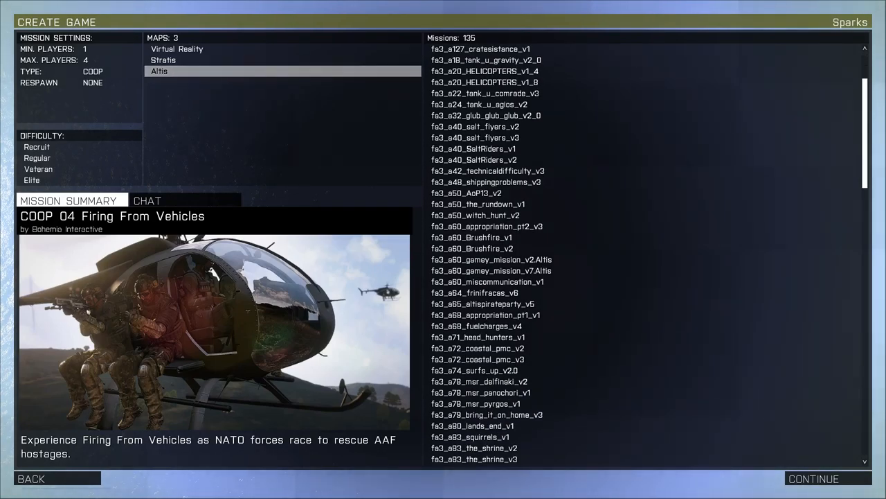
{"action": "scroll", "scroll_direction": "down", "scroll_amount": 3}
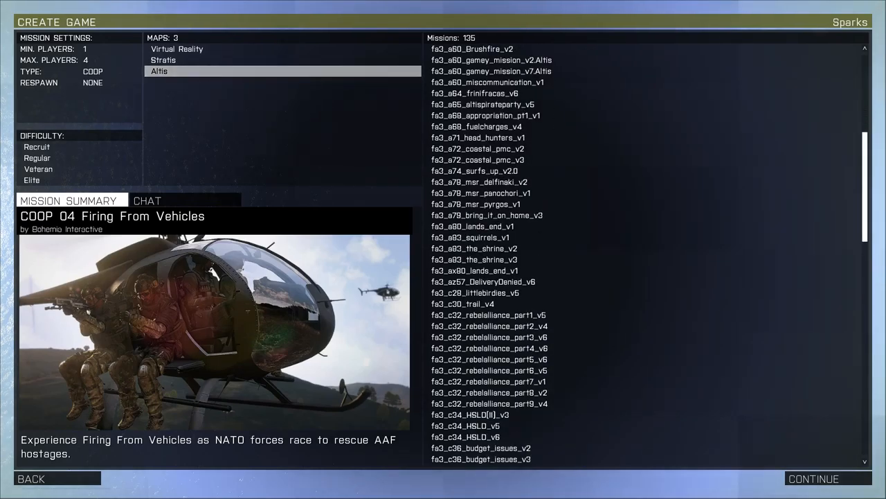
{"action": "scroll", "scroll_direction": "down", "scroll_amount": 3}
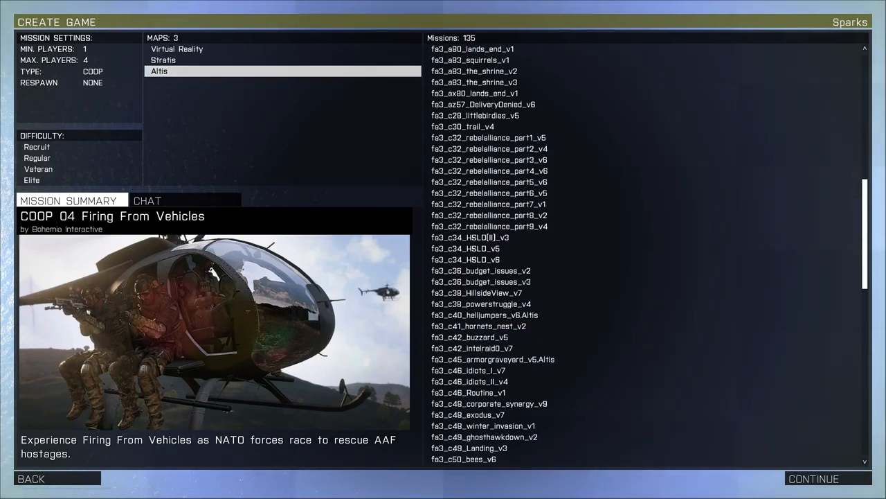
{"action": "scroll", "scroll_direction": "down", "scroll_amount": 3}
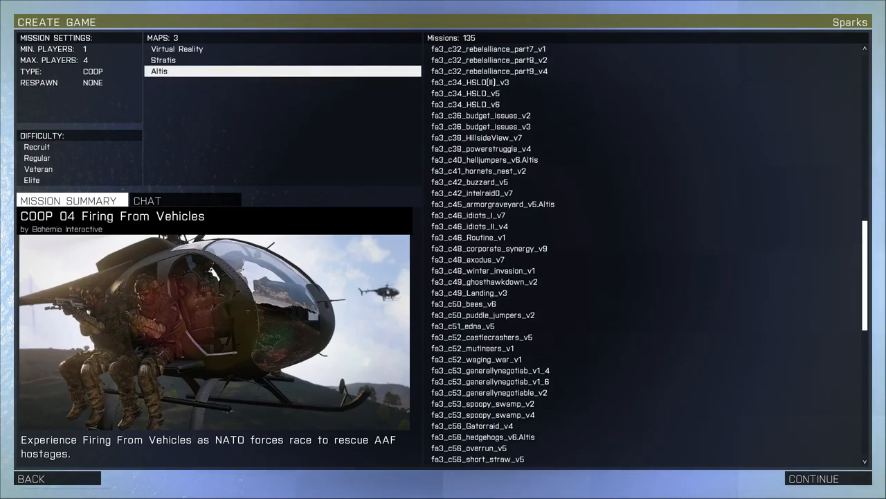
{"action": "scroll", "scroll_direction": "down", "scroll_amount": 3}
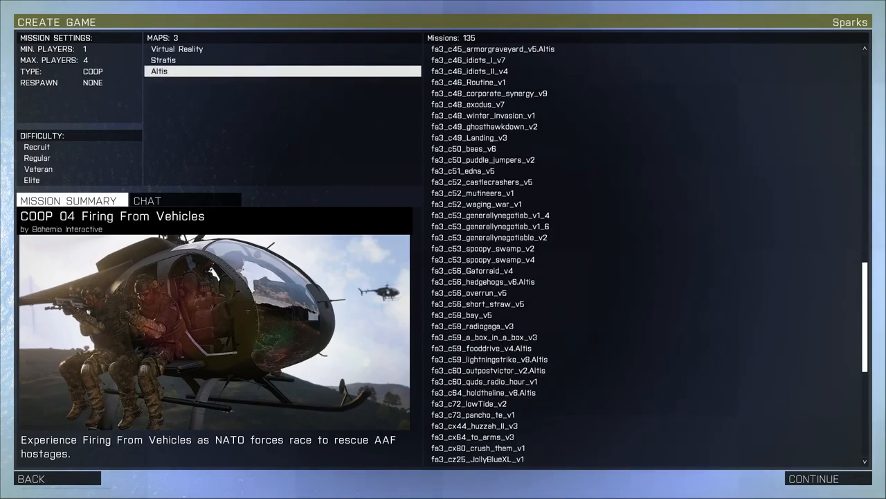
{"action": "scroll", "scroll_direction": "down", "scroll_amount": 3}
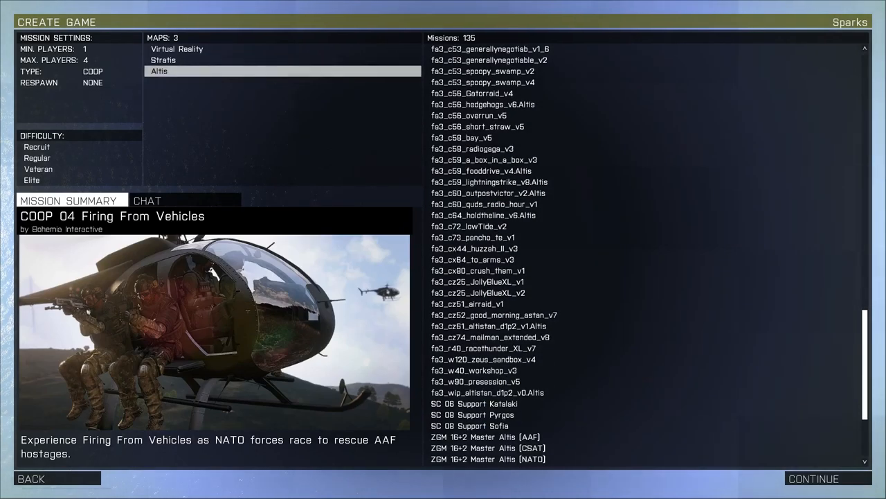
{"action": "scroll", "scroll_direction": "down", "scroll_amount": 3}
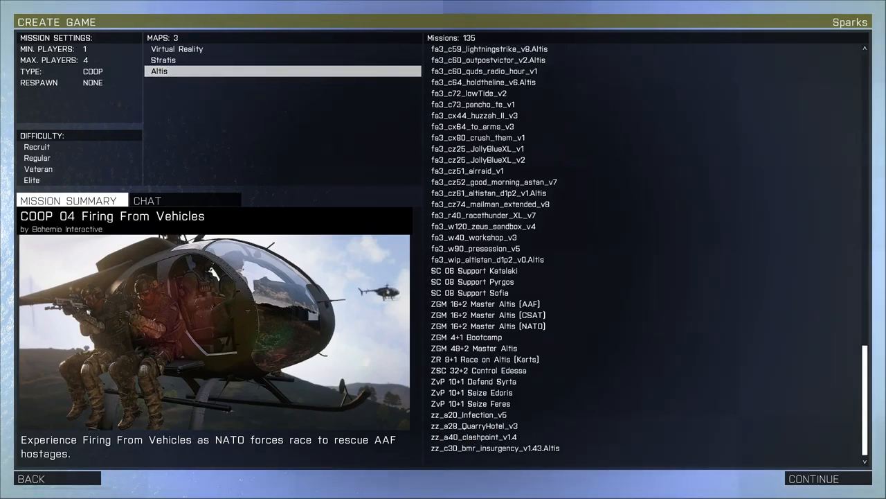
{"action": "left_click", "coordinate": [496, 203]}
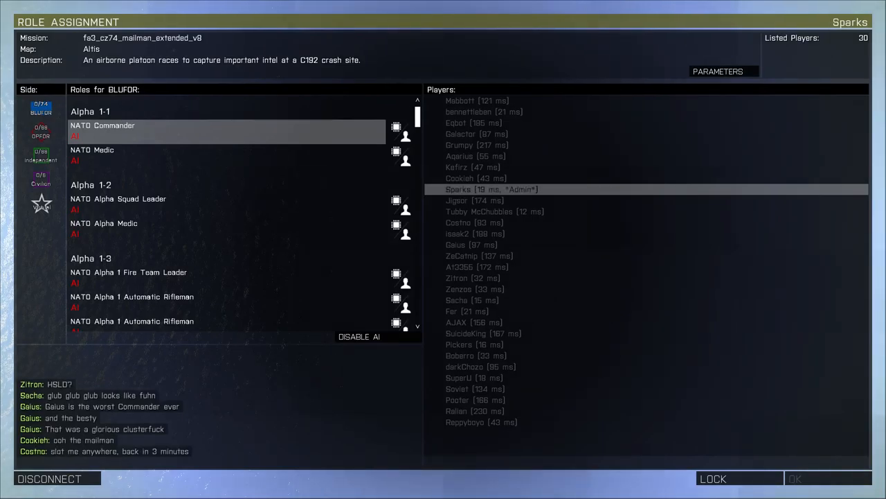
Step: On the Civilian side disable AI, put a player in the first Zeus slot, and return to BLUFOR roles
{"action": "left_click", "coordinate": [41, 179]}
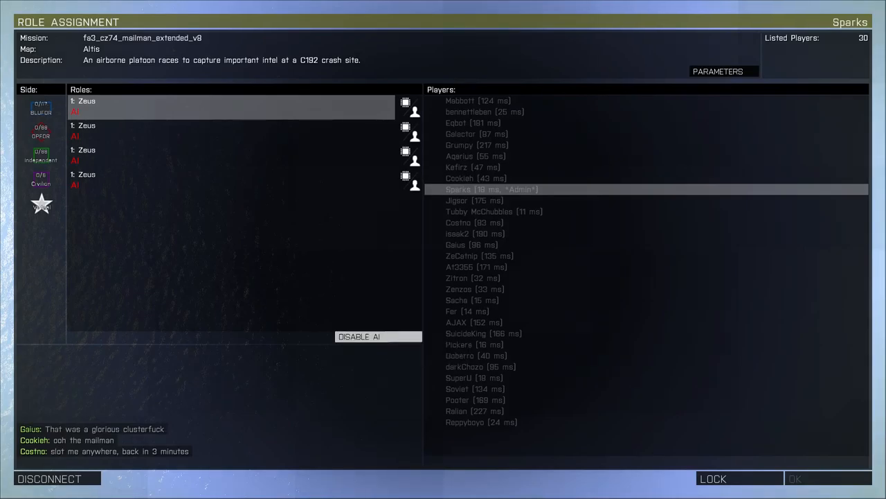
{"action": "left_click", "coordinate": [377, 336]}
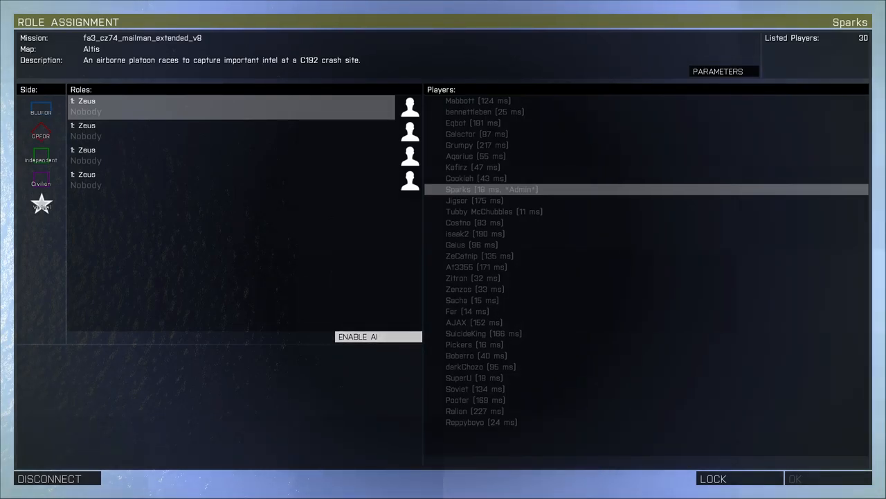
{"action": "left_click", "coordinate": [376, 336]}
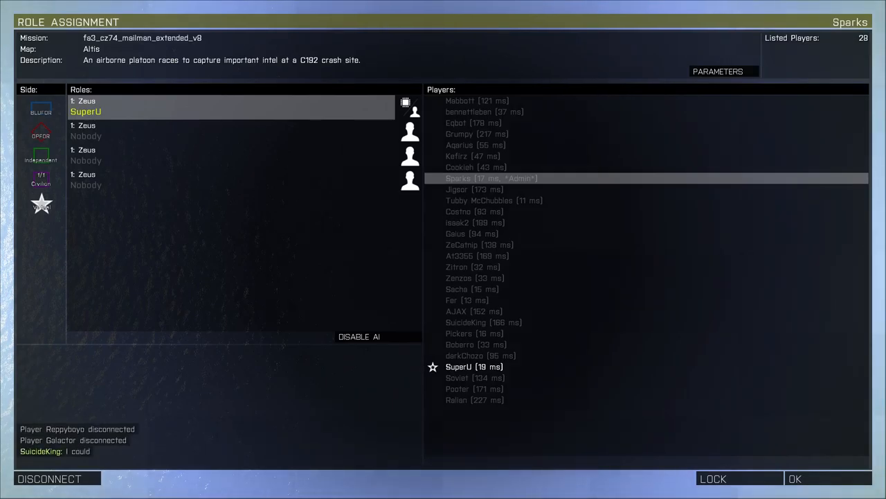
{"action": "left_click", "coordinate": [40, 111]}
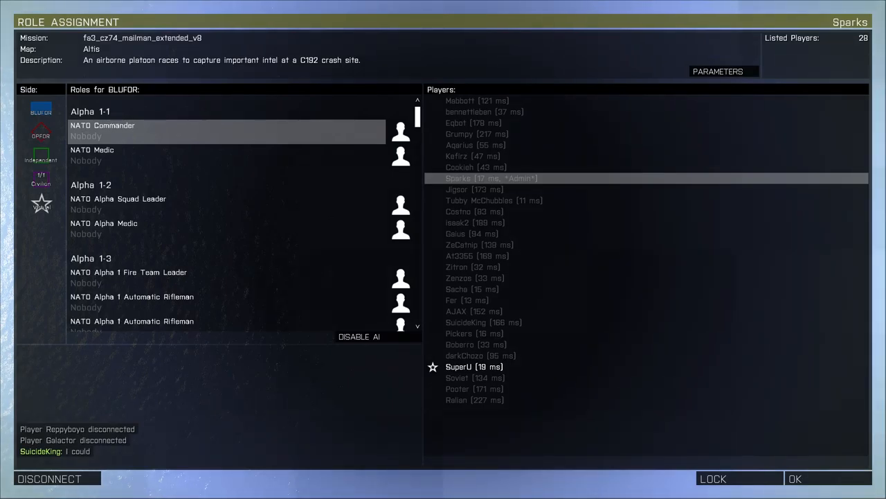
{"action": "left_click", "coordinate": [400, 132]}
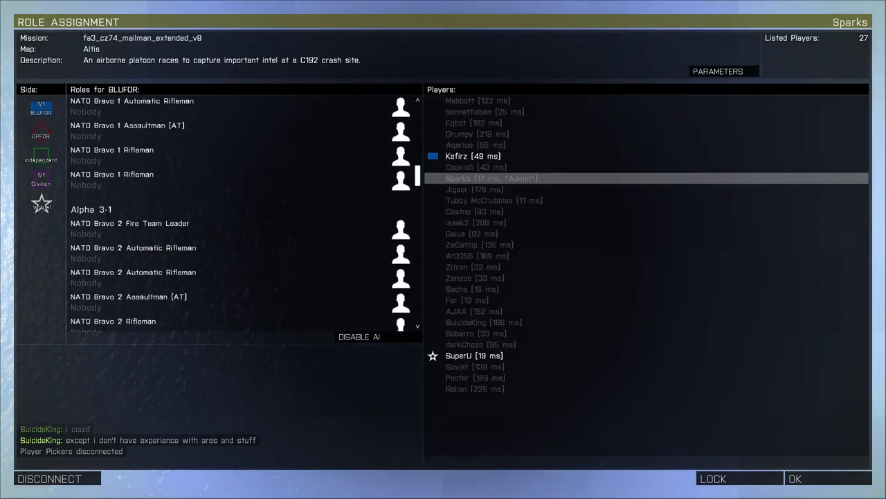
{"action": "scroll", "scroll_direction": "down", "scroll_amount": 3}
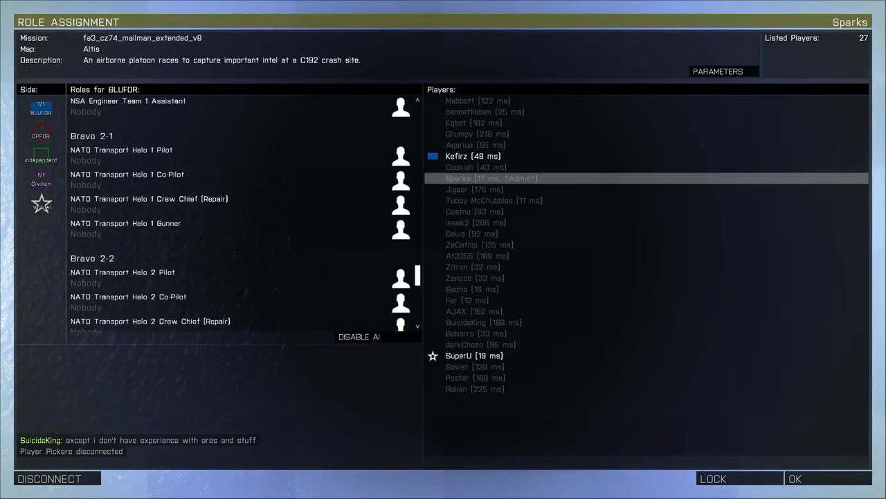
{"action": "scroll", "scroll_direction": "down", "scroll_amount": 3}
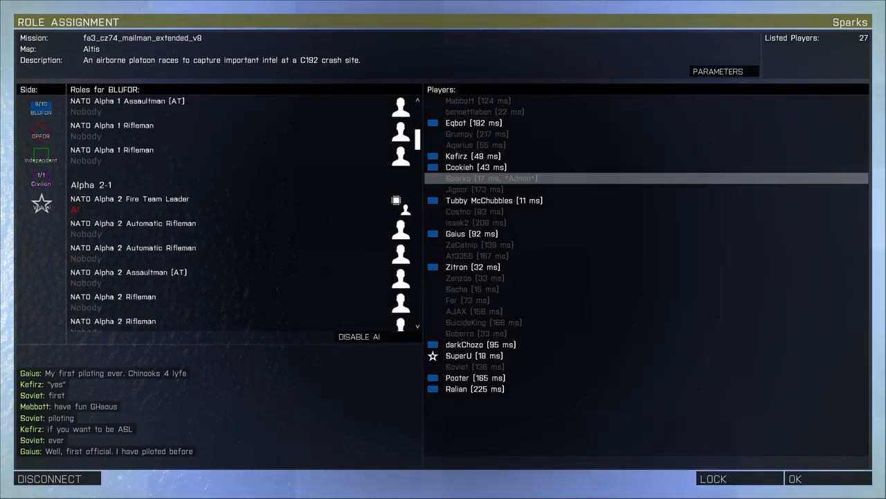
Step: Enable AI soldiers for the empty Alpha 1 Rifleman slots in the BLUFOR role list
{"action": "scroll", "scroll_direction": "down", "scroll_amount": 3}
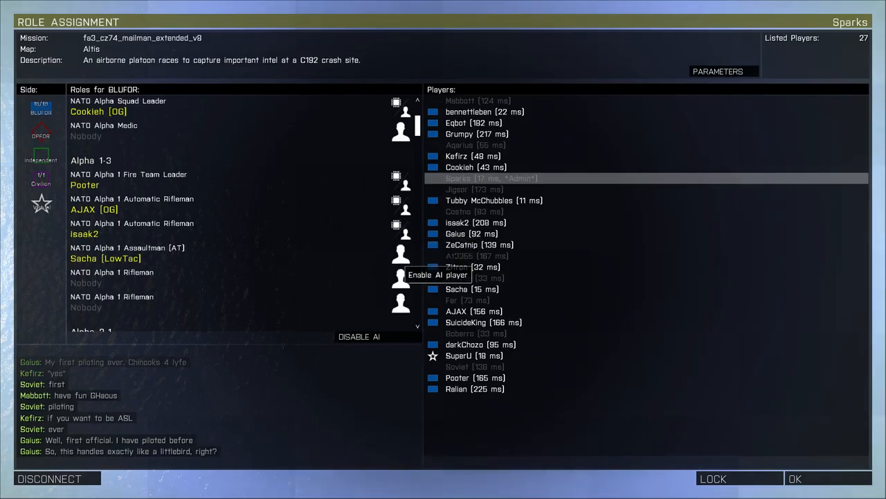
{"action": "left_click", "coordinate": [399, 275]}
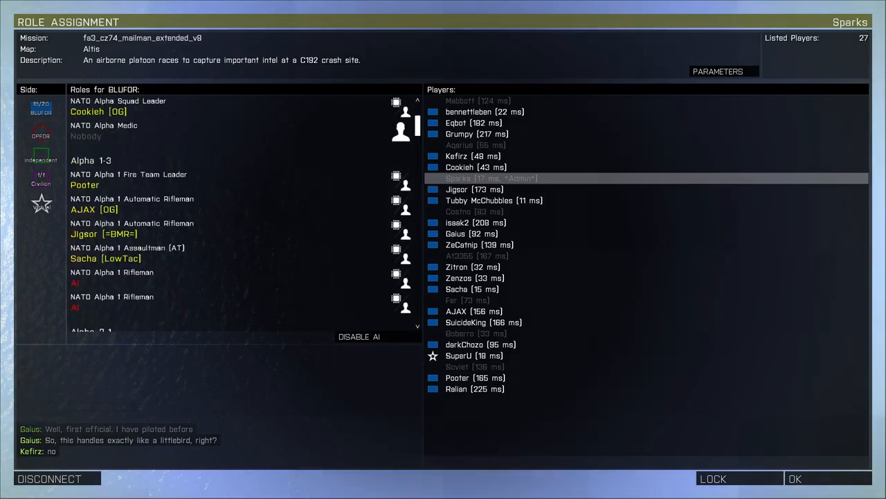
{"action": "scroll", "scroll_direction": "down", "scroll_amount": 3}
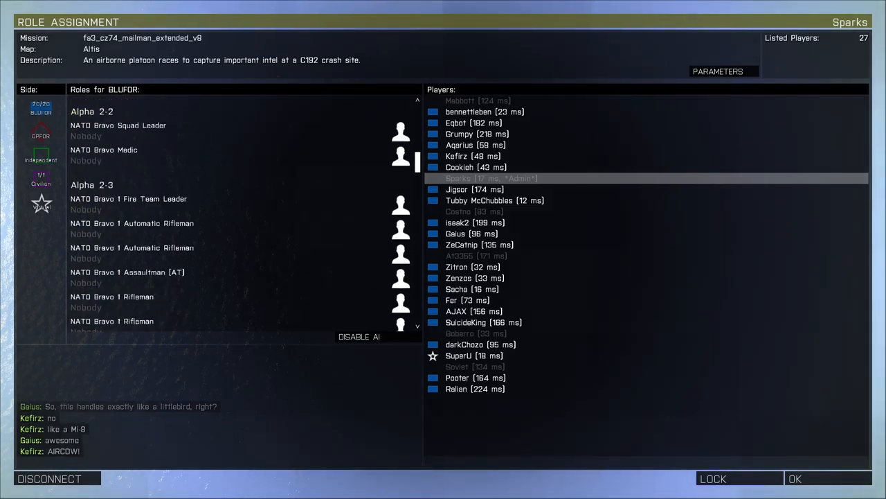
{"action": "scroll", "scroll_direction": "down", "scroll_amount": 3}
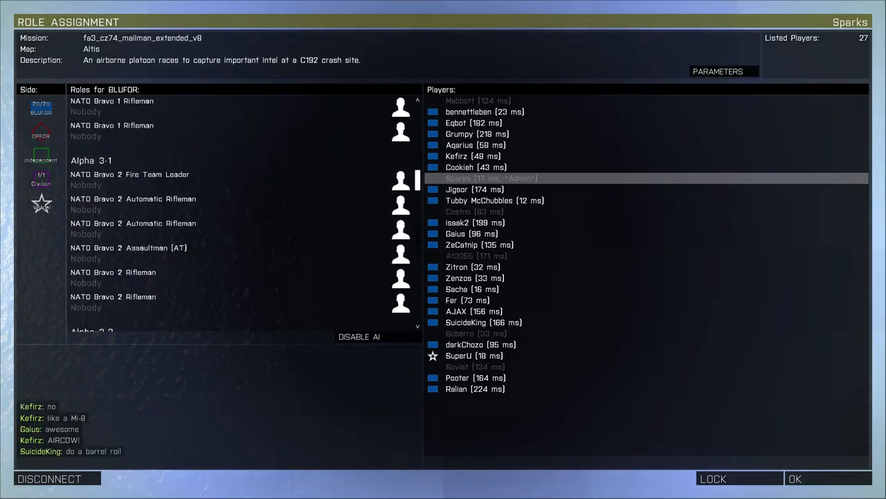
{"action": "scroll", "scroll_direction": "down", "scroll_amount": 3}
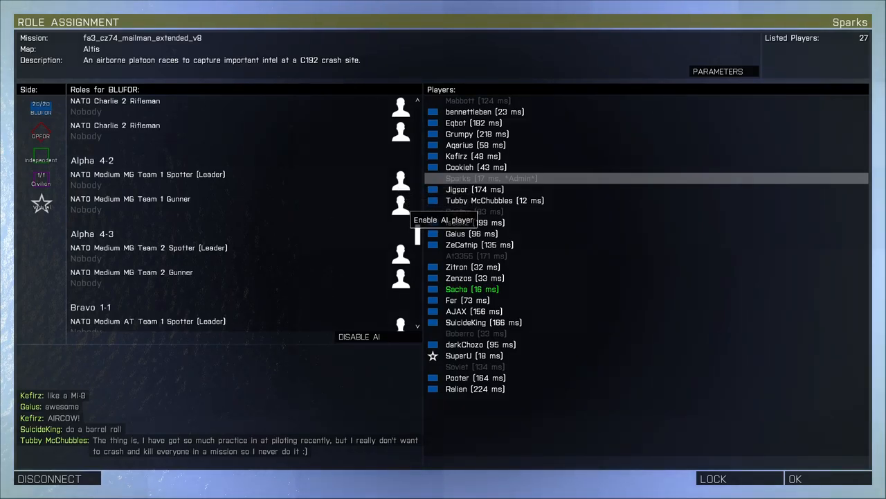
{"action": "left_click", "coordinate": [399, 181]}
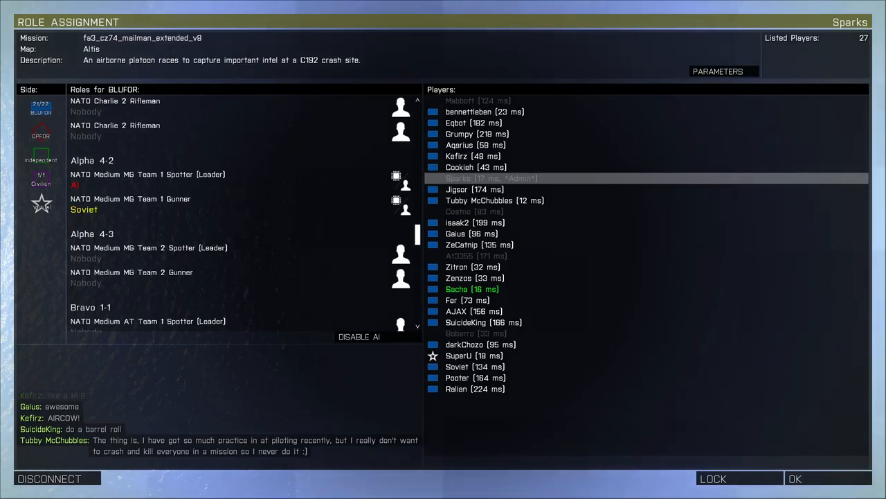
{"action": "scroll", "scroll_direction": "down", "scroll_amount": 3}
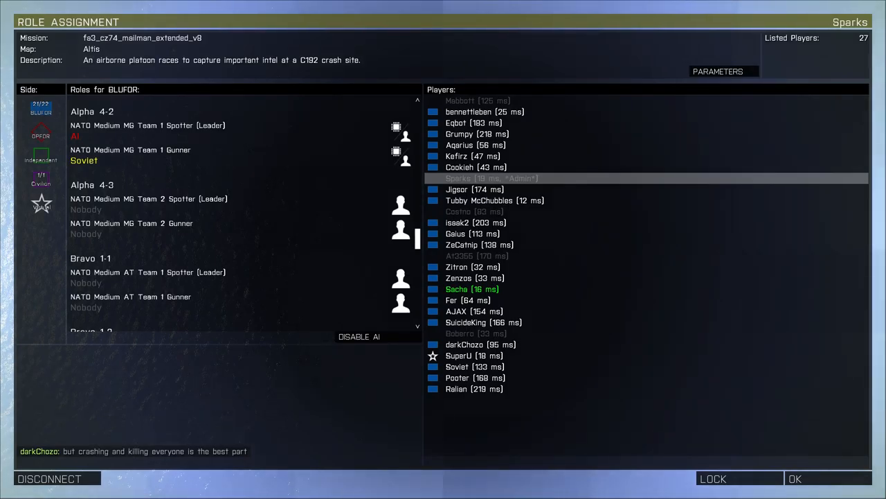
{"action": "left_click", "coordinate": [173, 131]}
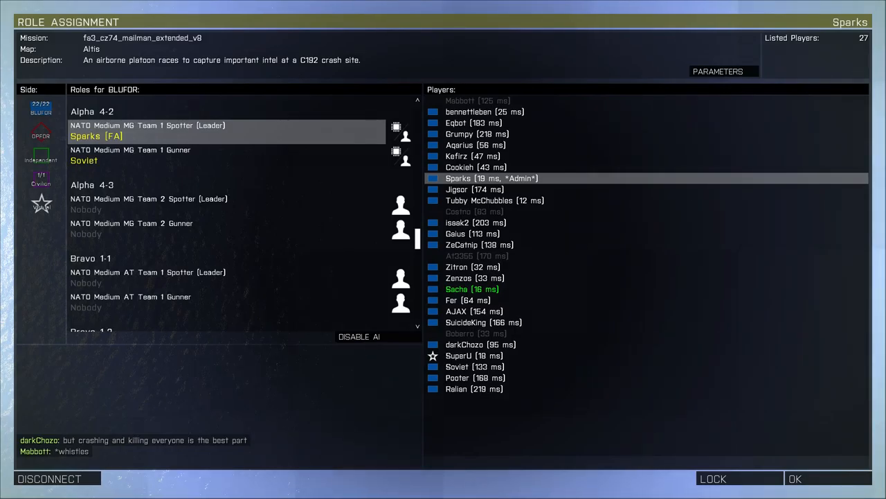
{"action": "scroll", "scroll_direction": "down", "scroll_amount": 3}
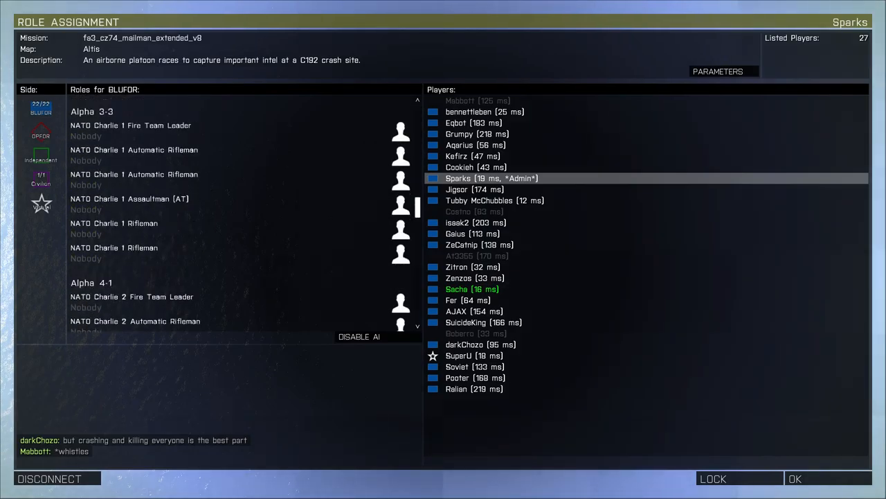
{"action": "scroll", "scroll_direction": "down", "scroll_amount": 3}
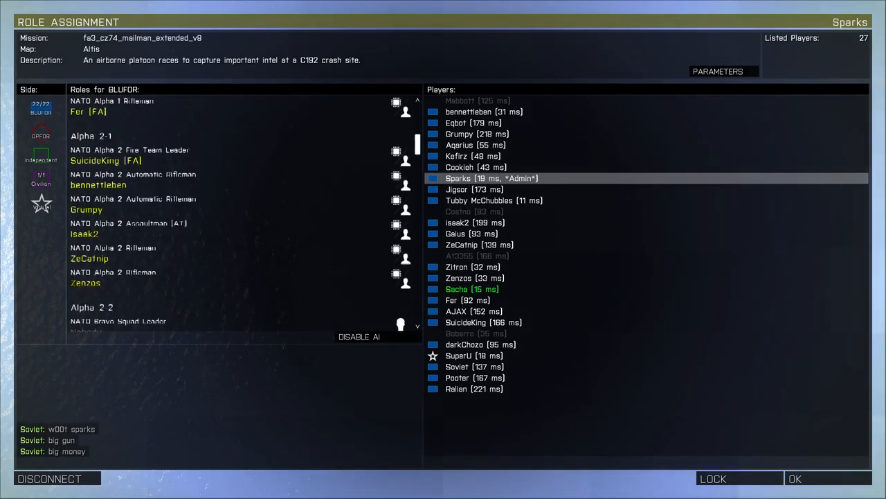
{"action": "scroll", "scroll_direction": "down", "scroll_amount": 3}
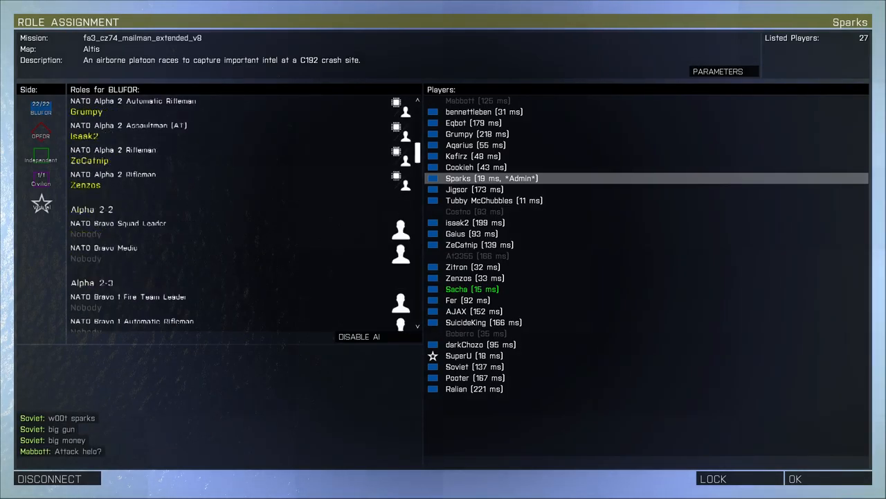
{"action": "scroll", "scroll_direction": "down", "scroll_amount": 3}
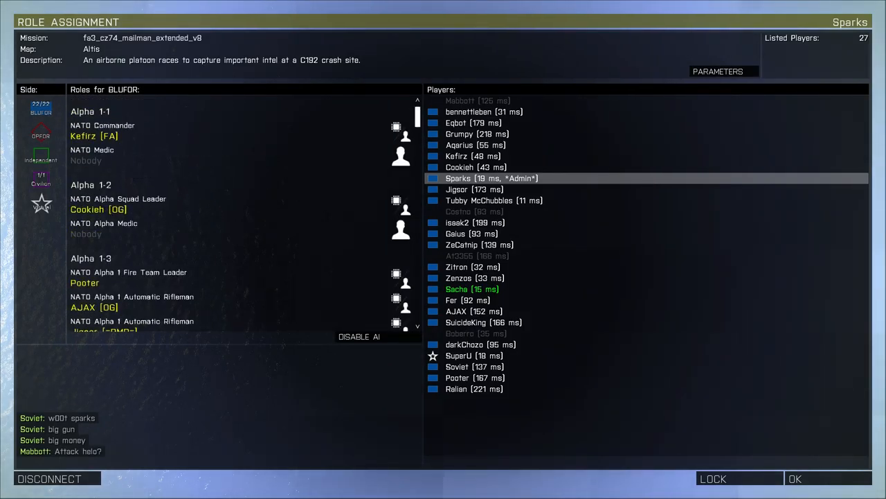
{"action": "scroll", "scroll_direction": "down", "scroll_amount": 3}
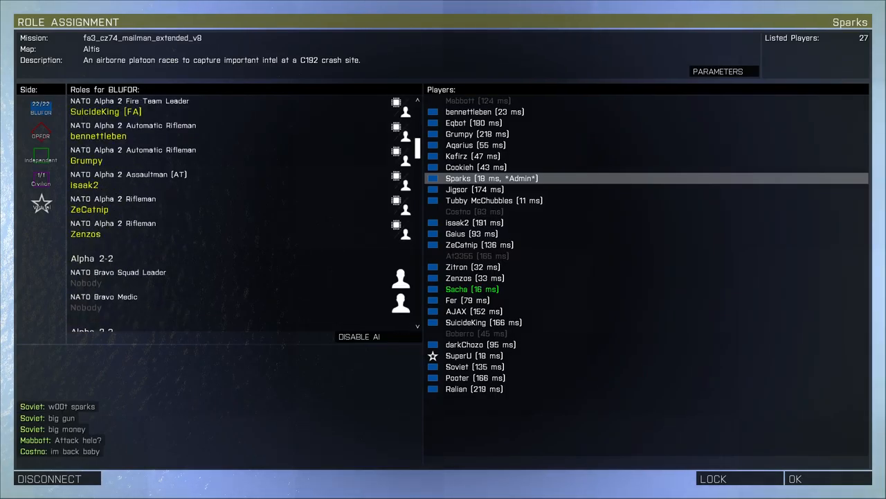
{"action": "scroll", "scroll_direction": "down", "scroll_amount": 3}
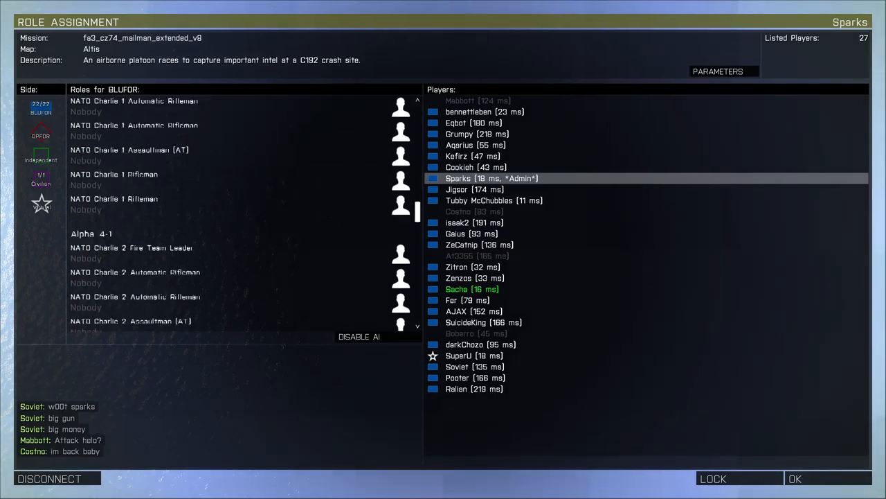
{"action": "scroll", "scroll_direction": "down", "scroll_amount": 3}
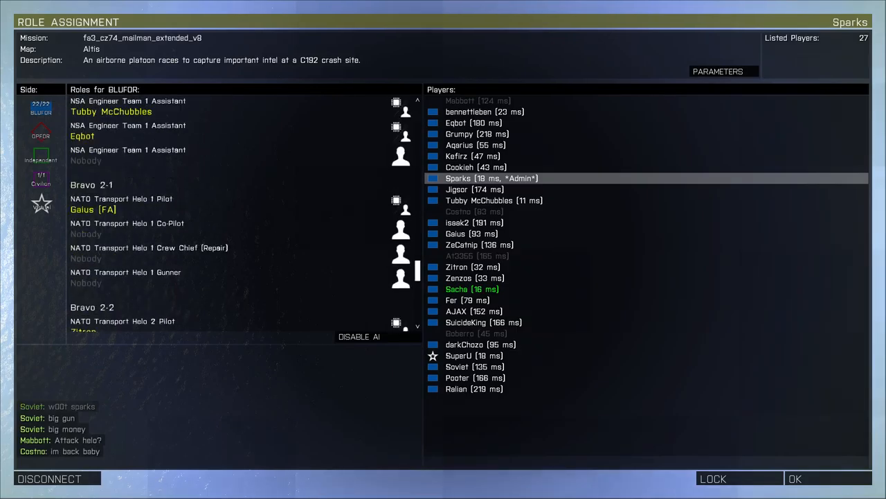
{"action": "scroll", "scroll_direction": "down", "scroll_amount": 3}
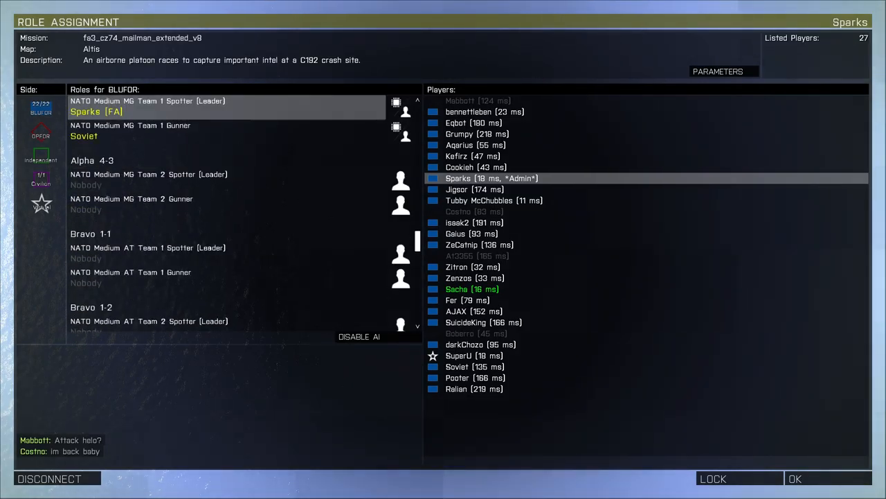
Step: Review the top BLUFOR slot icons while Costno takes the Alpha 1-1 NATO Medic slot
{"action": "left_click", "coordinate": [130, 271]}
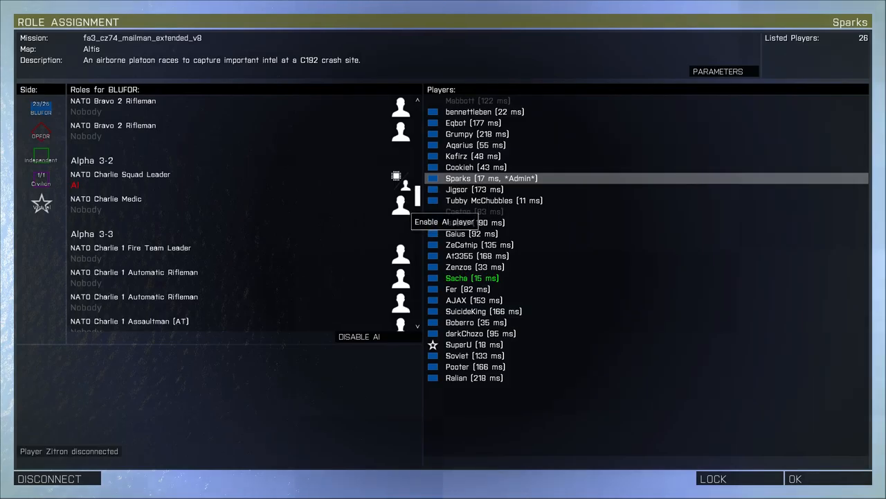
{"action": "left_click", "coordinate": [477, 100]}
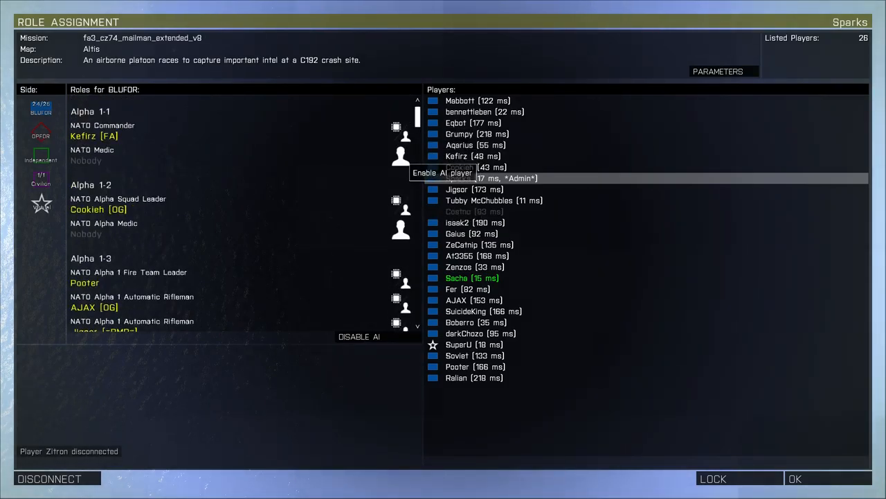
{"action": "left_click", "coordinate": [393, 152]}
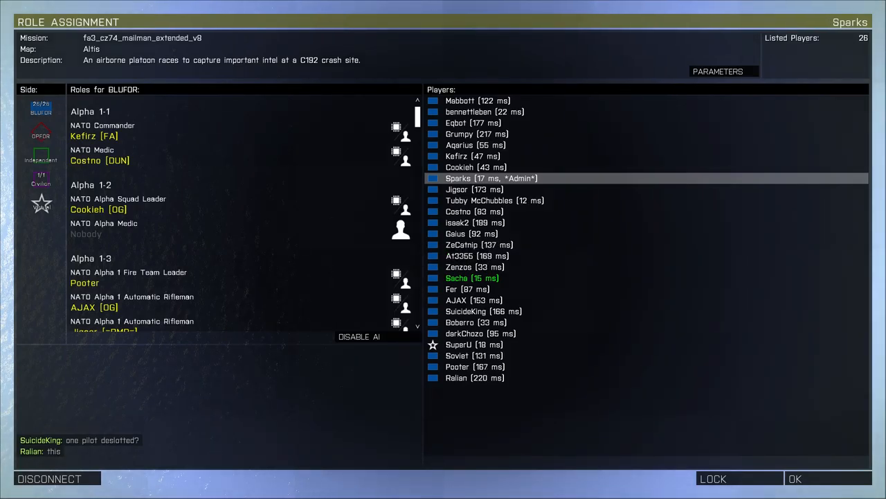
Step: Review the remaining BLUFOR roles before the mission ends and the Altis mission list returns
{"action": "scroll", "scroll_direction": "down", "scroll_amount": 3}
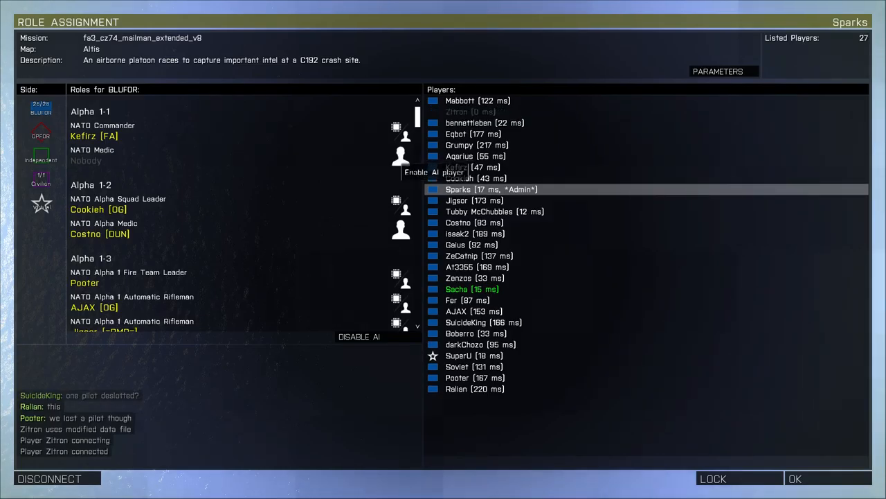
{"action": "scroll", "scroll_direction": "down", "scroll_amount": 3}
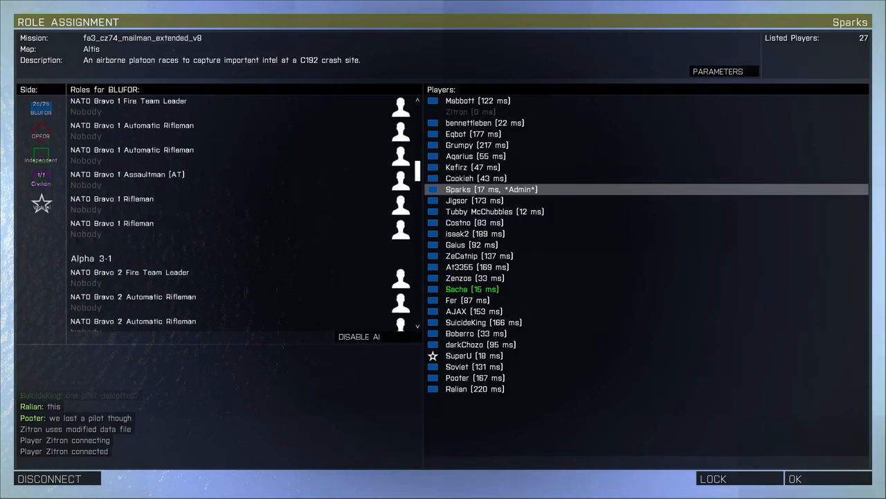
{"action": "scroll", "scroll_direction": "down", "scroll_amount": 3}
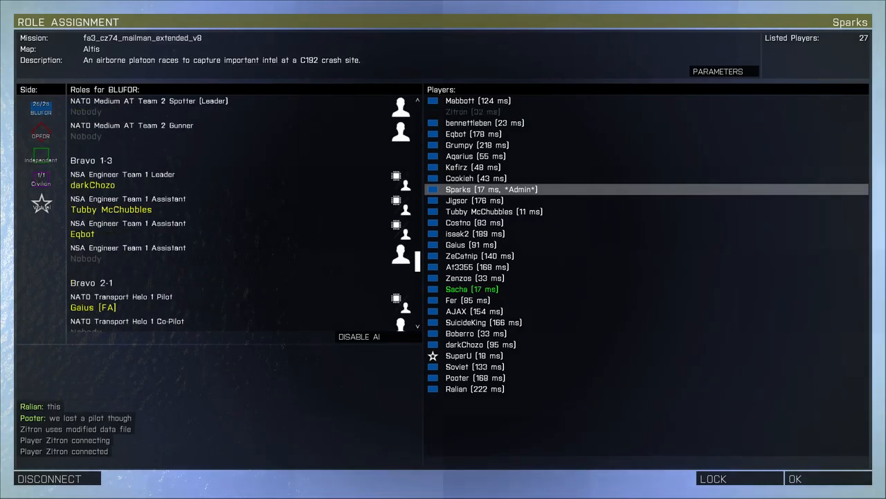
{"action": "scroll", "scroll_direction": "down", "scroll_amount": 3}
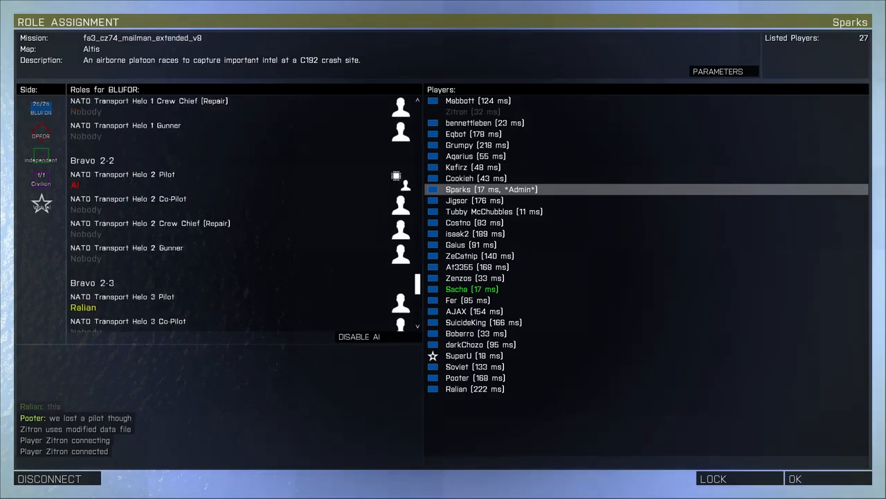
{"action": "scroll", "scroll_direction": "down", "scroll_amount": 3}
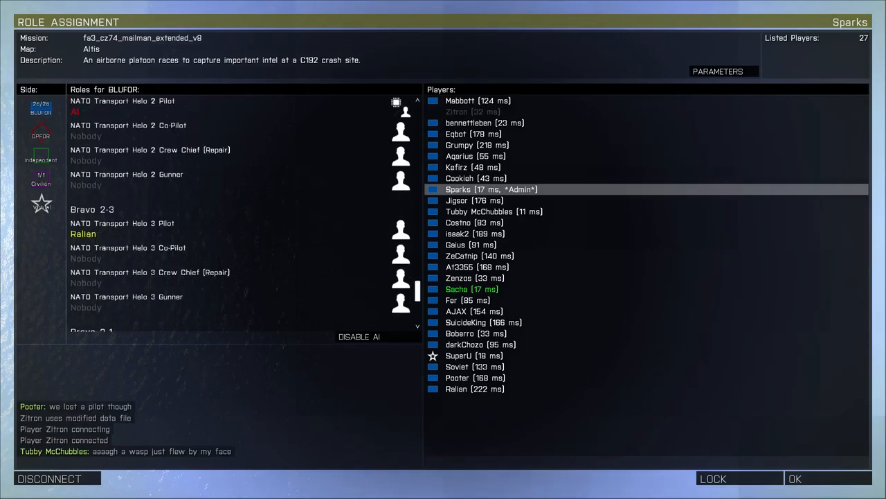
{"action": "scroll", "scroll_direction": "down", "scroll_amount": 3}
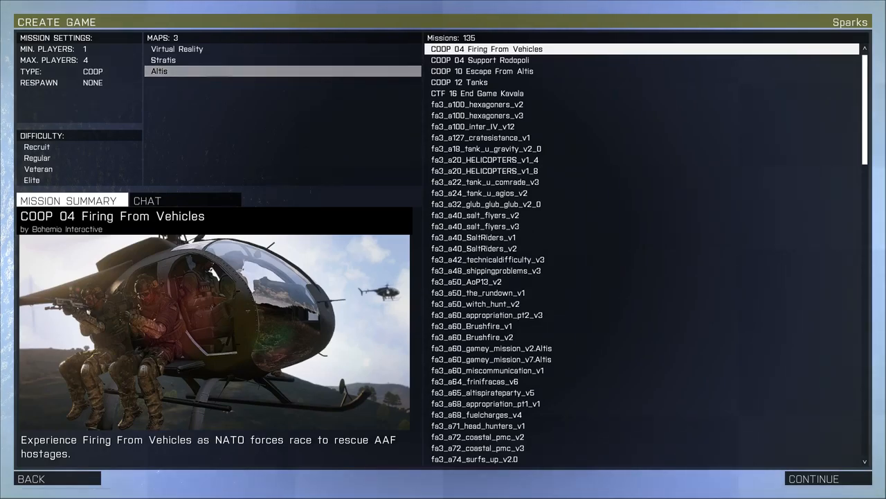
Step: Select the fa3_a48_shippingproblems_v3 container-yard deathmatch and continue so Altis begins loading
{"action": "scroll", "scroll_direction": "down", "scroll_amount": 3}
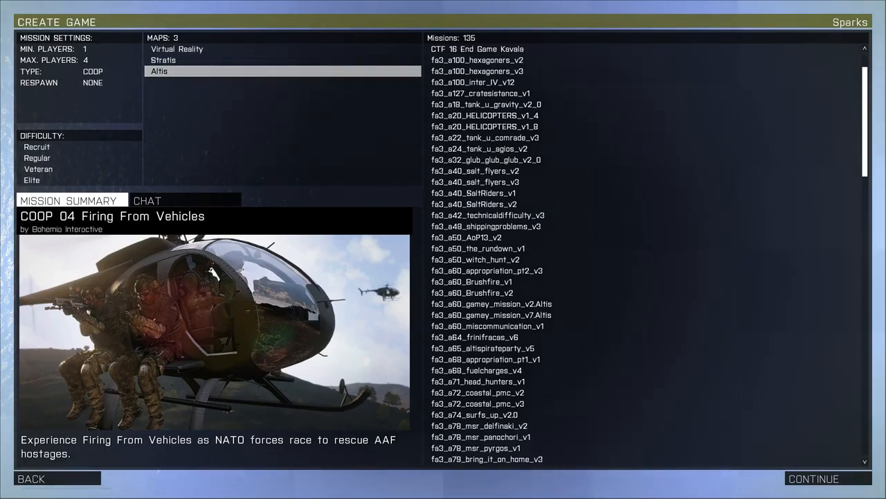
{"action": "left_click", "coordinate": [488, 228]}
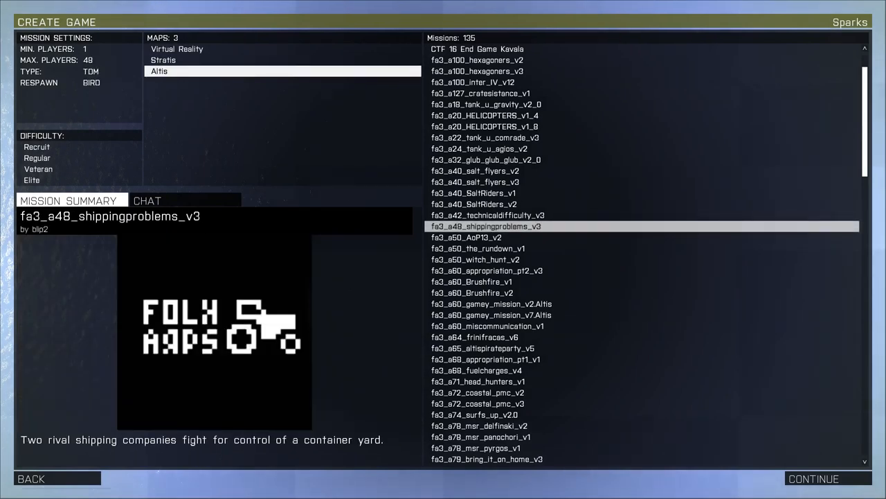
{"action": "left_click", "coordinate": [814, 478]}
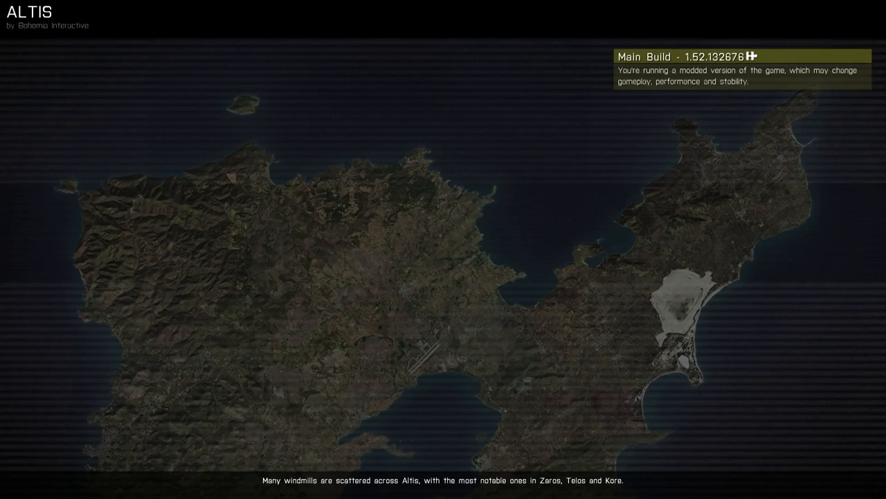